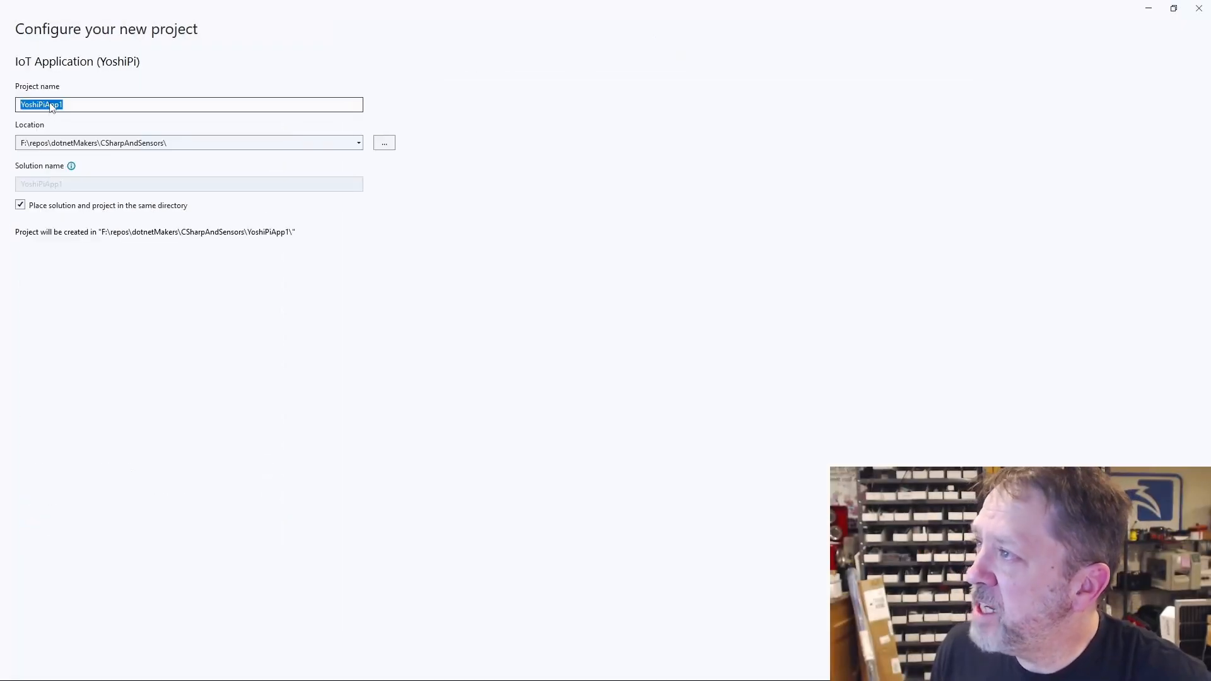
{"action": "mouse_move", "coordinate": [215, 158]}
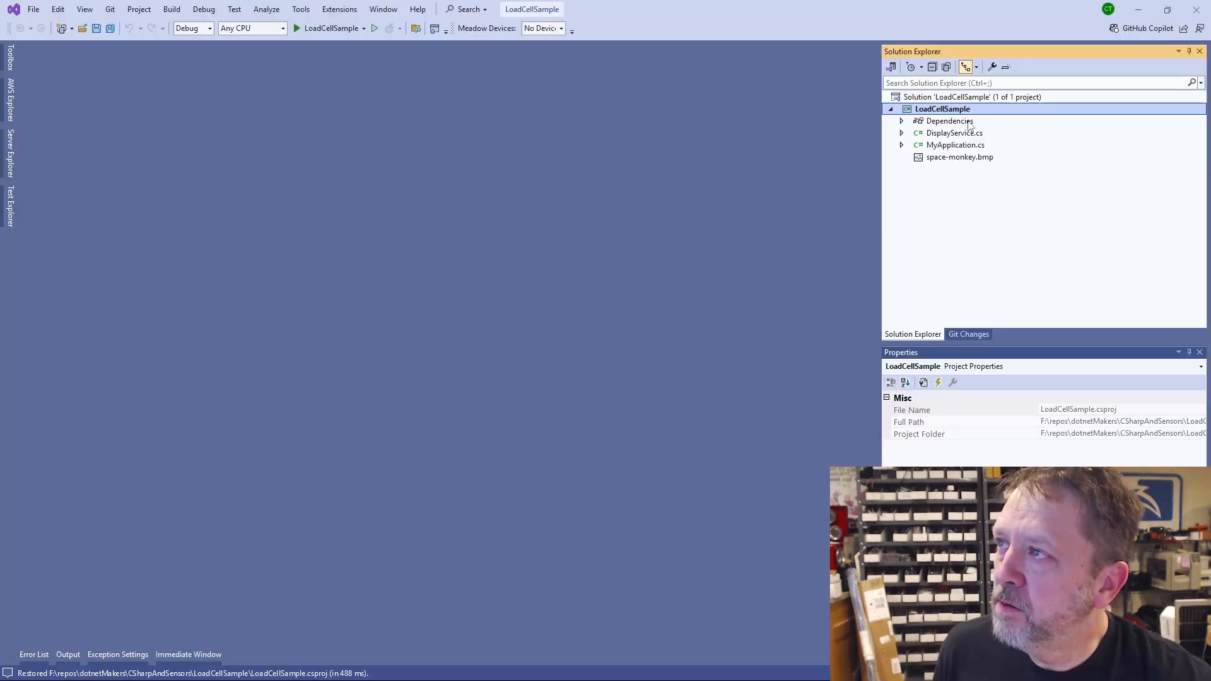
Step: Review the LoadCellSample project's installed NuGet packages before editing MyApplication.cs
{"action": "right_click", "coordinate": [950, 121]}
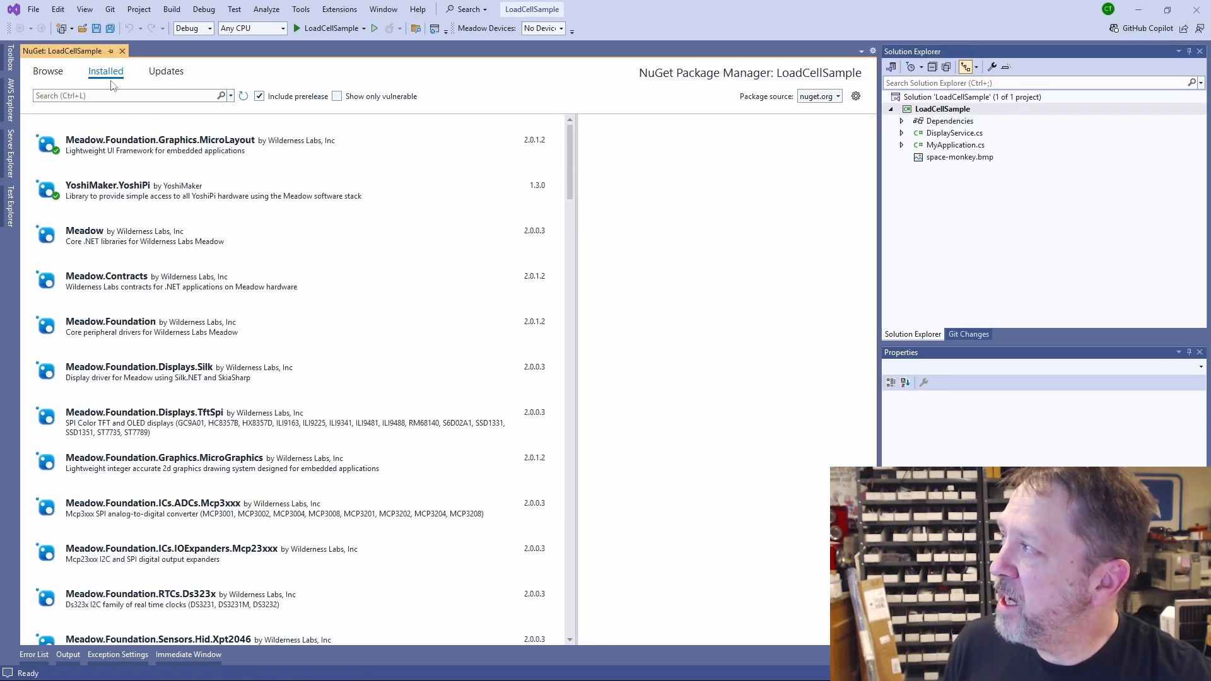
{"action": "left_click", "coordinate": [47, 71]}
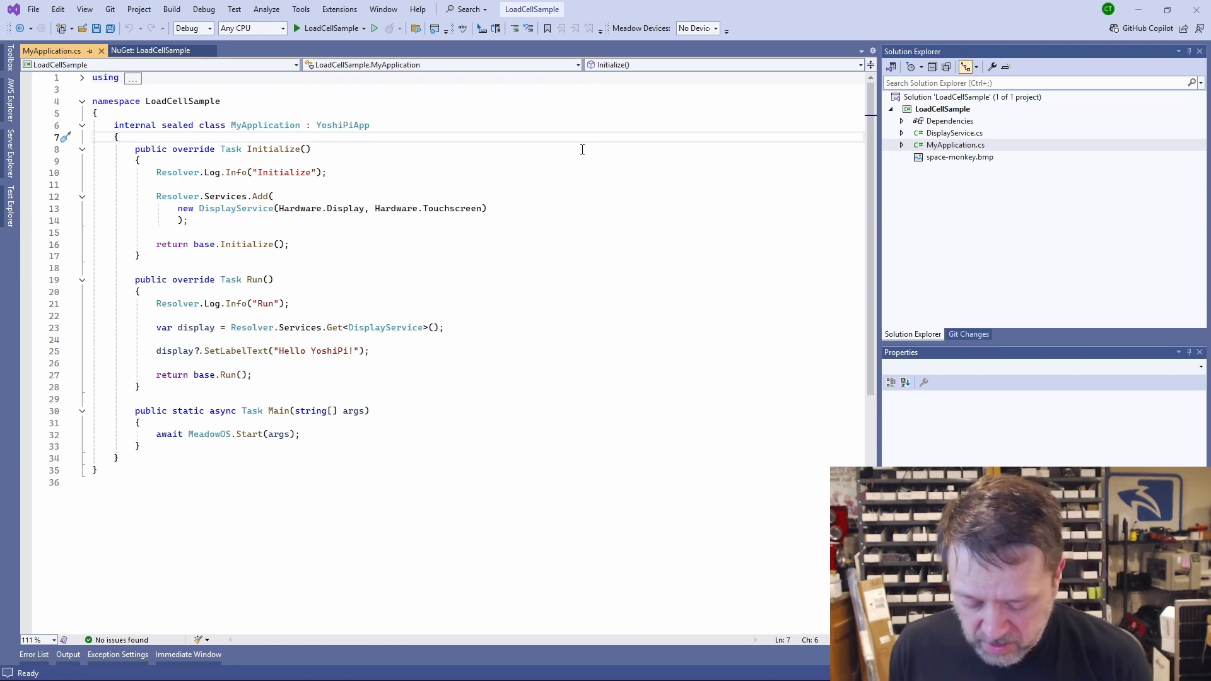
Step: Declare a 'private Nau7802 _sensor;' field in the YoshiPiApp class
{"action": "left_click", "coordinate": [97, 112]}
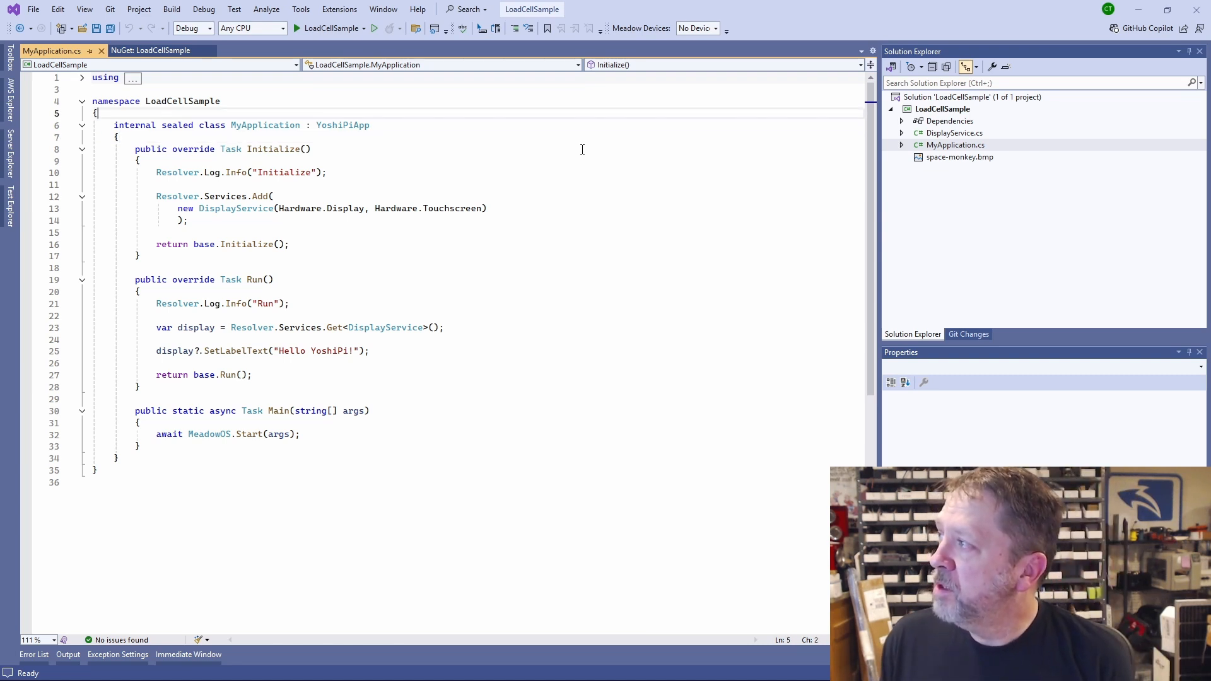
{"action": "key", "text": "enter"}
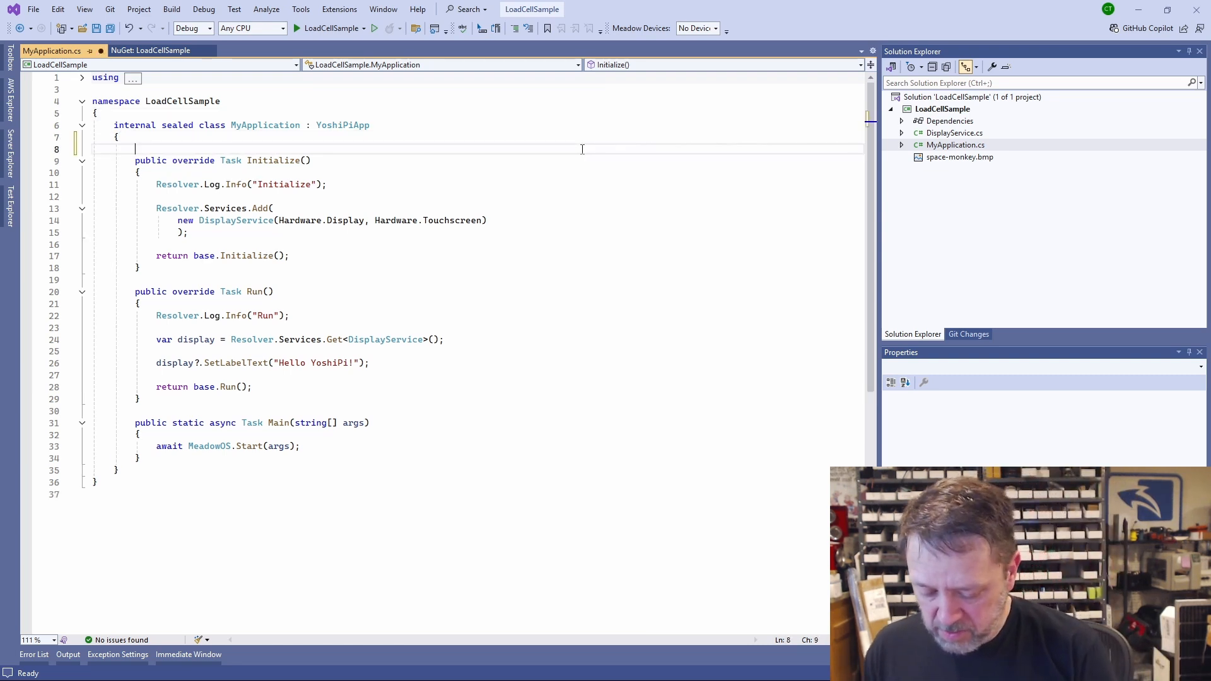
{"action": "type", "text": "private Nau7802 _sensor;"}
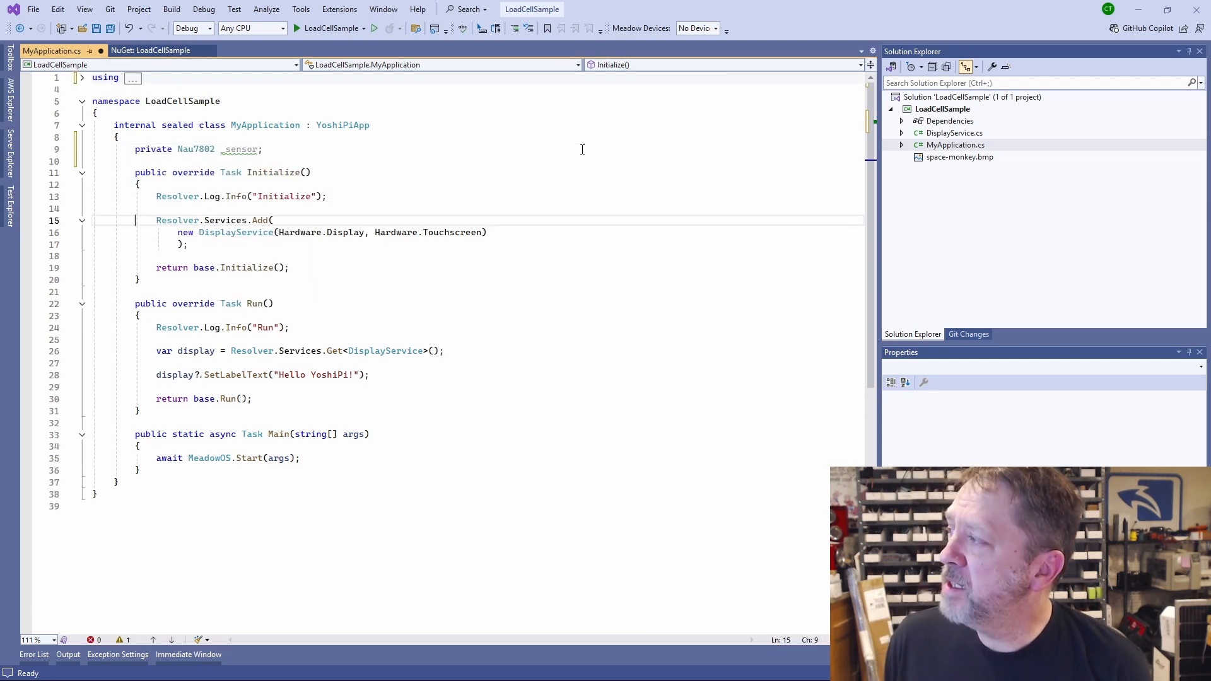
Step: In Initialize, create the sensor with 'new Nau7802(Hardware.MikroBus.I2cBus)'
{"action": "key", "text": "enter"}
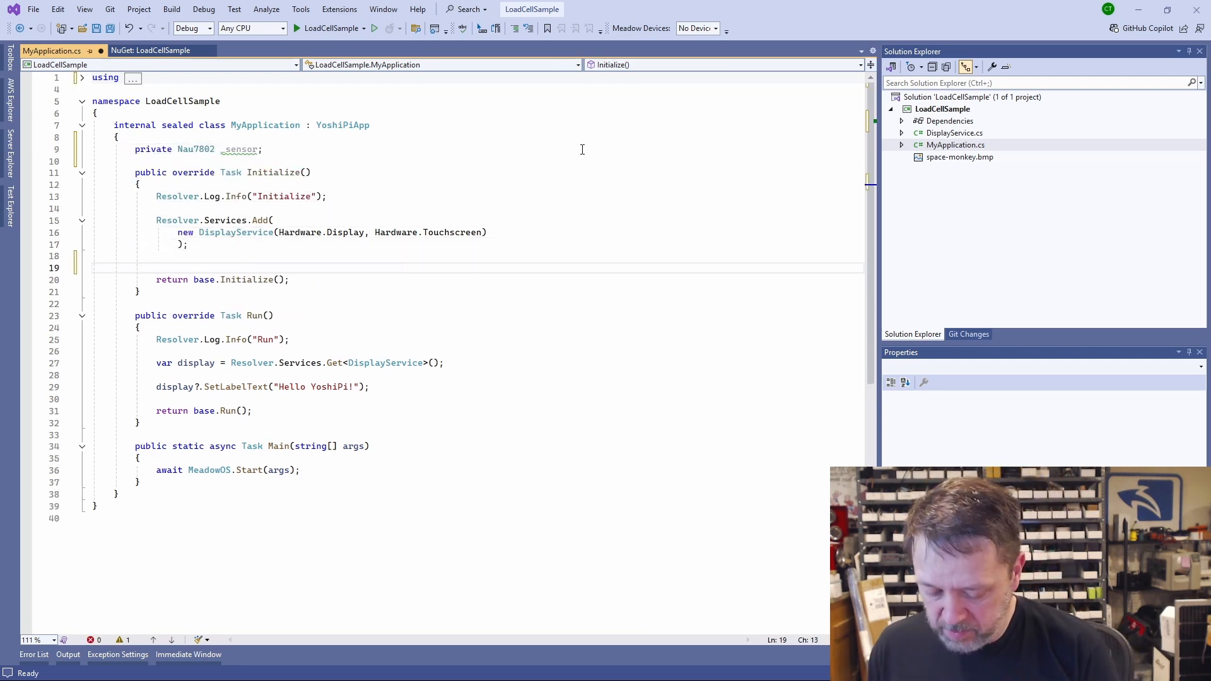
{"action": "type", "text": "_sensor = new Nau7802("}
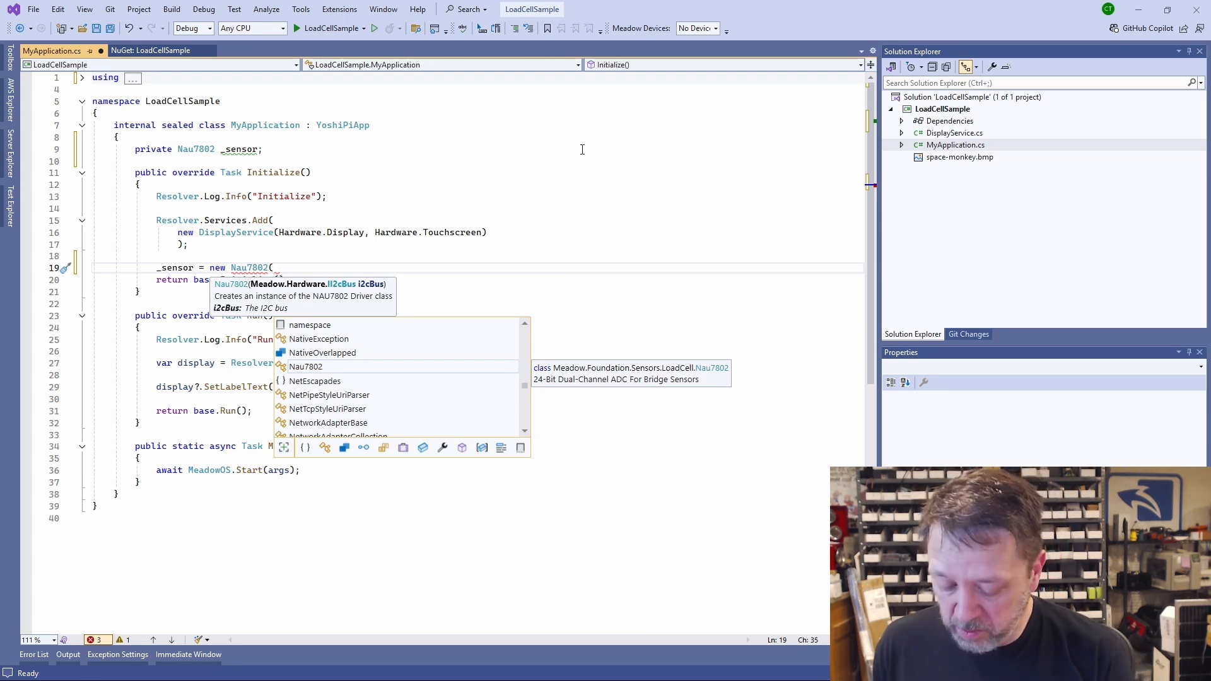
{"action": "type", "text": "Hardware"}
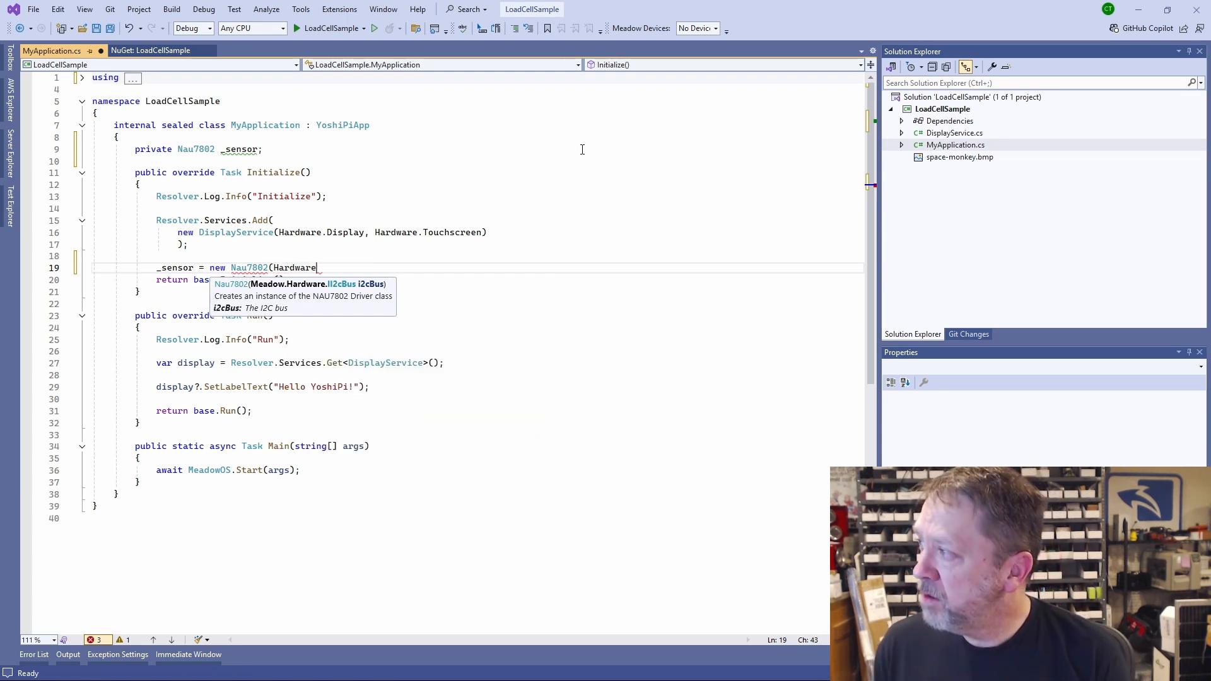
{"action": "type", "text": "."}
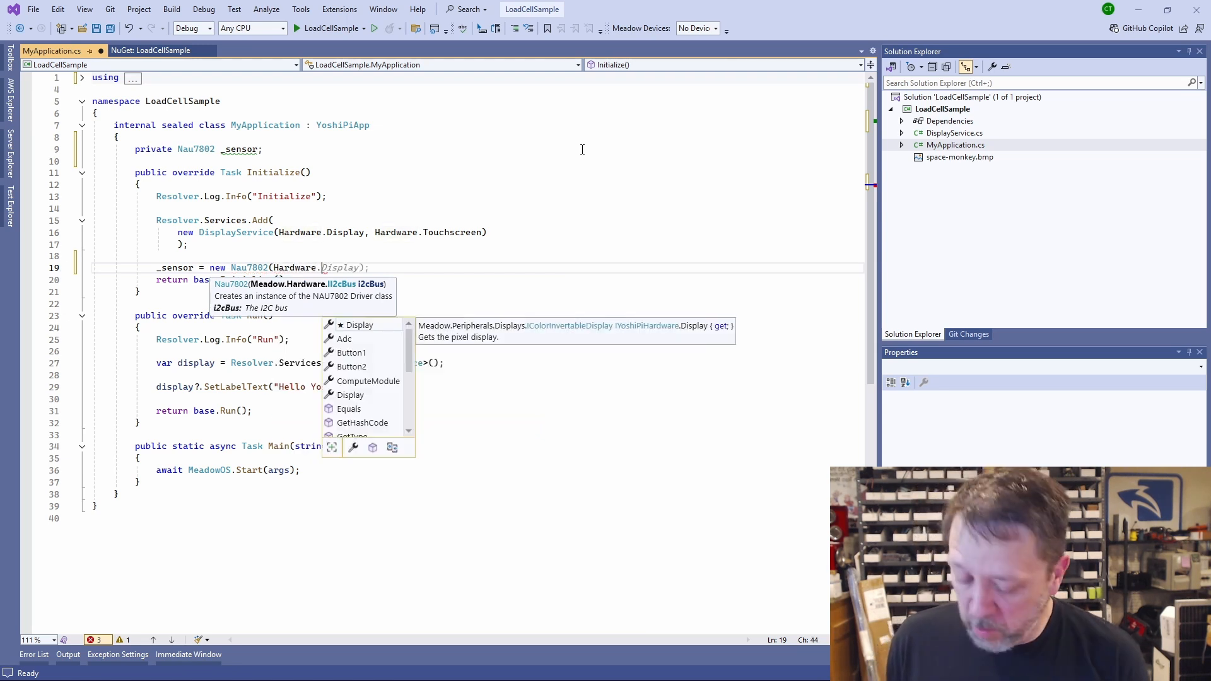
{"action": "type", "text": "qwi"}
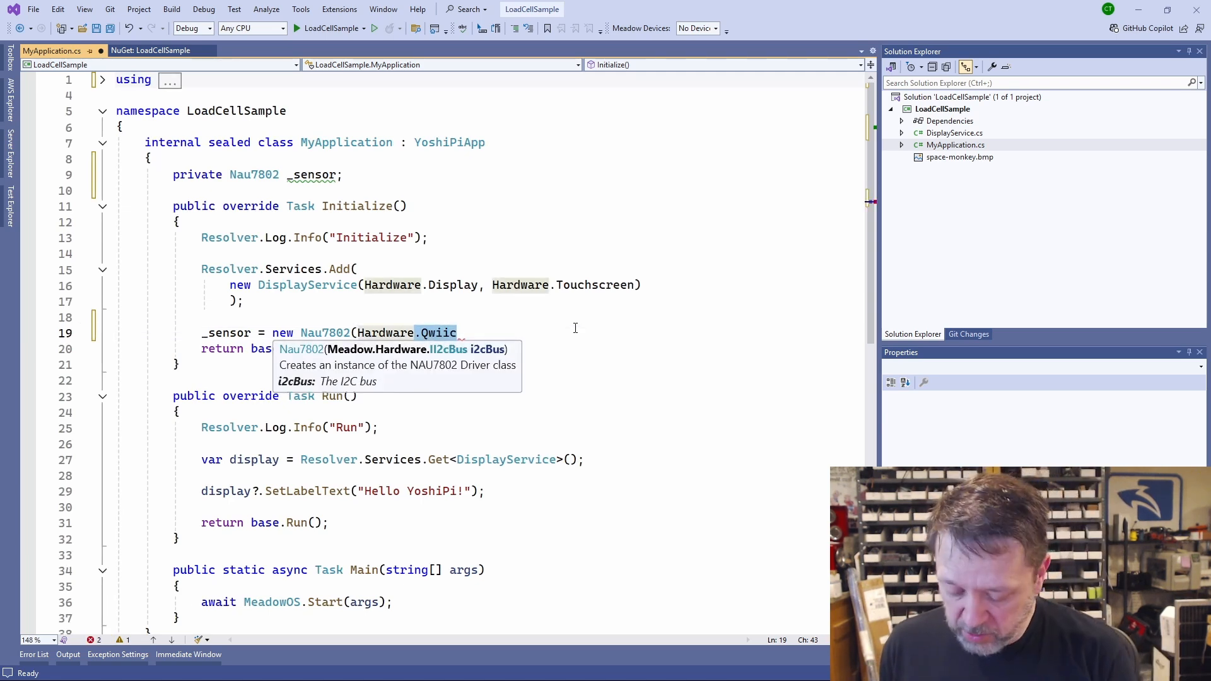
{"action": "type", "text": "MikroBus"}
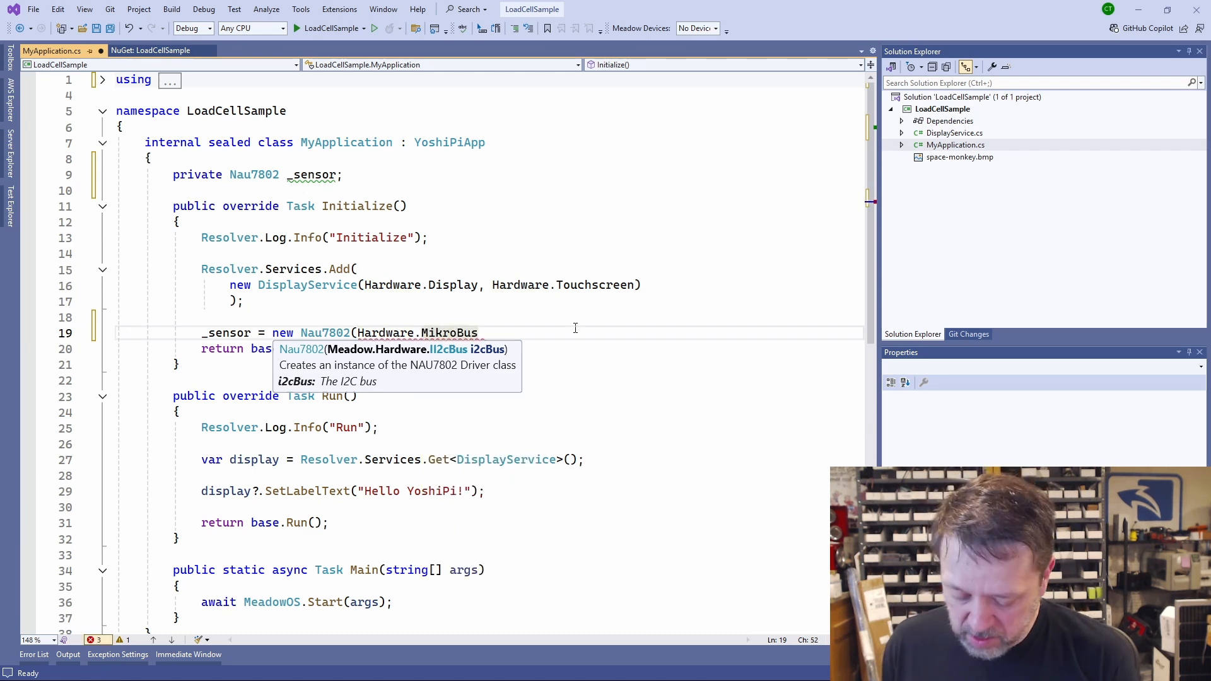
{"action": "type", "text": ".i"}
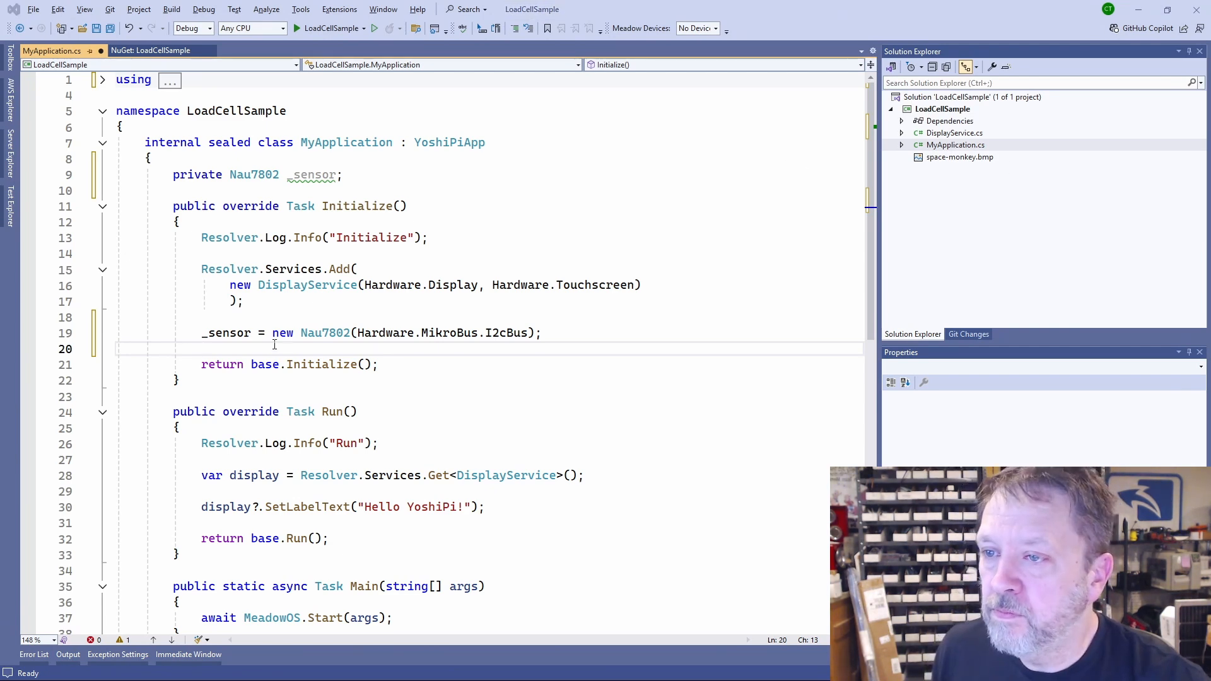
Step: Subscribe Hardware.Button1.Clicked to OnButton1Clicked and add 'private int _calibrationStep = 0;'
{"action": "type", "text": "Hardware.Button1.Clicked += OnButton1Clicked;"}
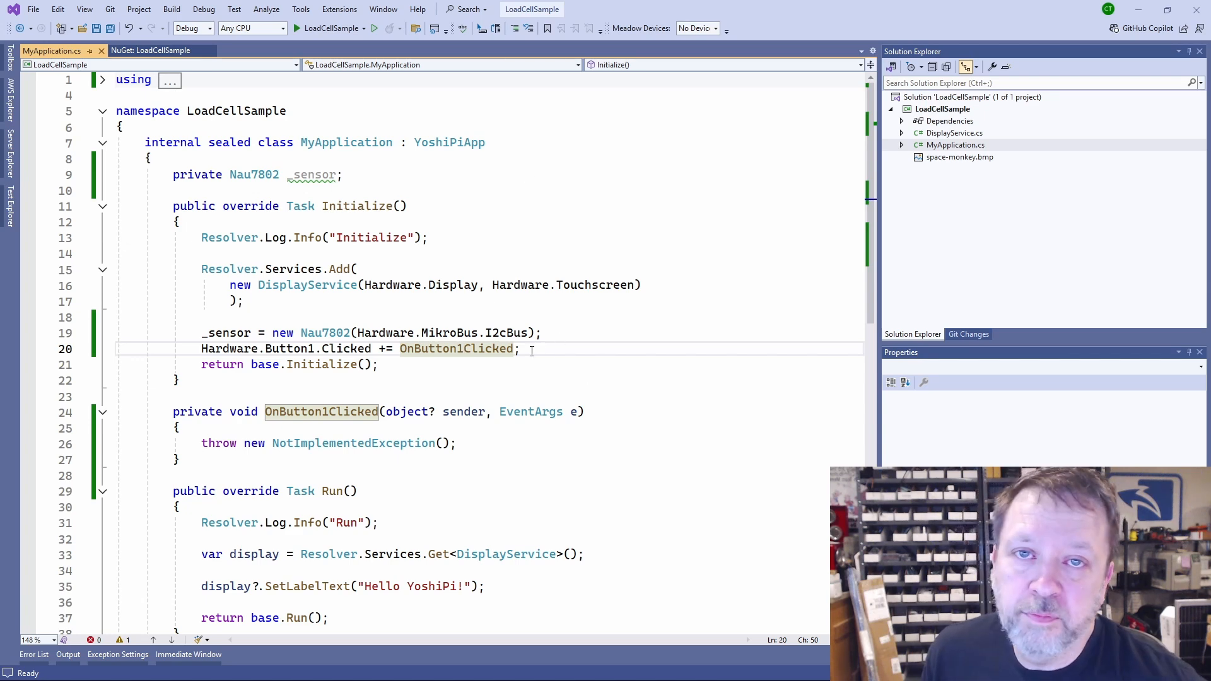
{"action": "mouse_move", "coordinate": [370, 190]}
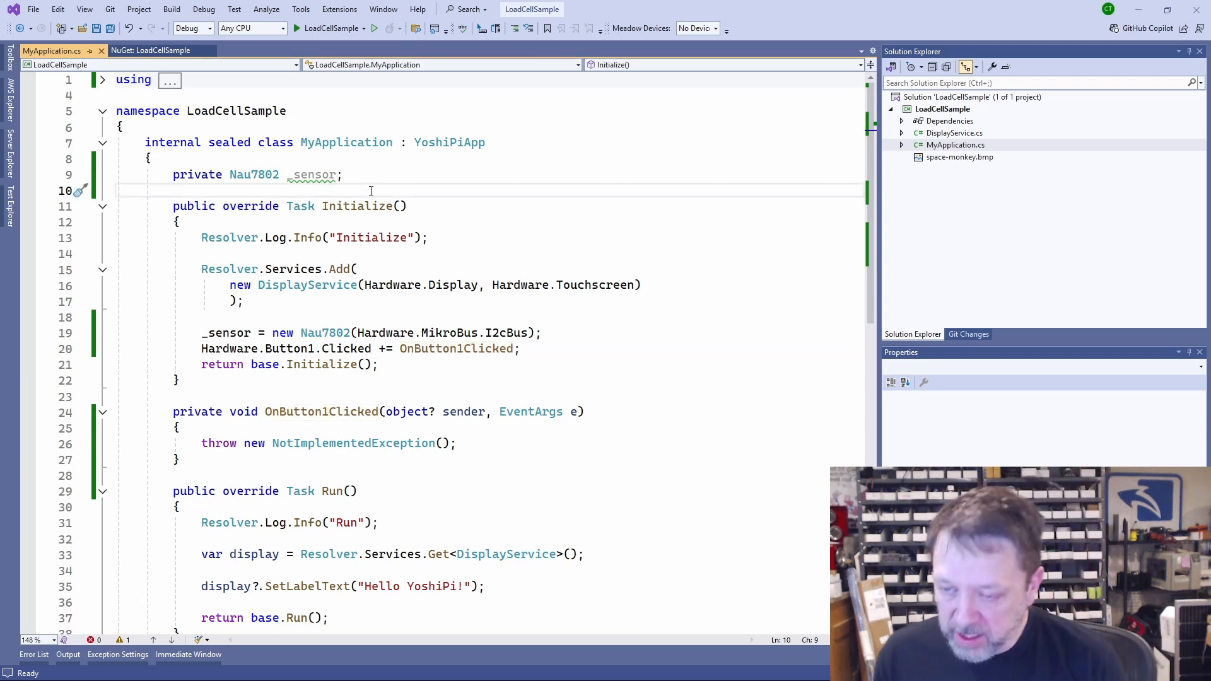
{"action": "type", "text": "private"}
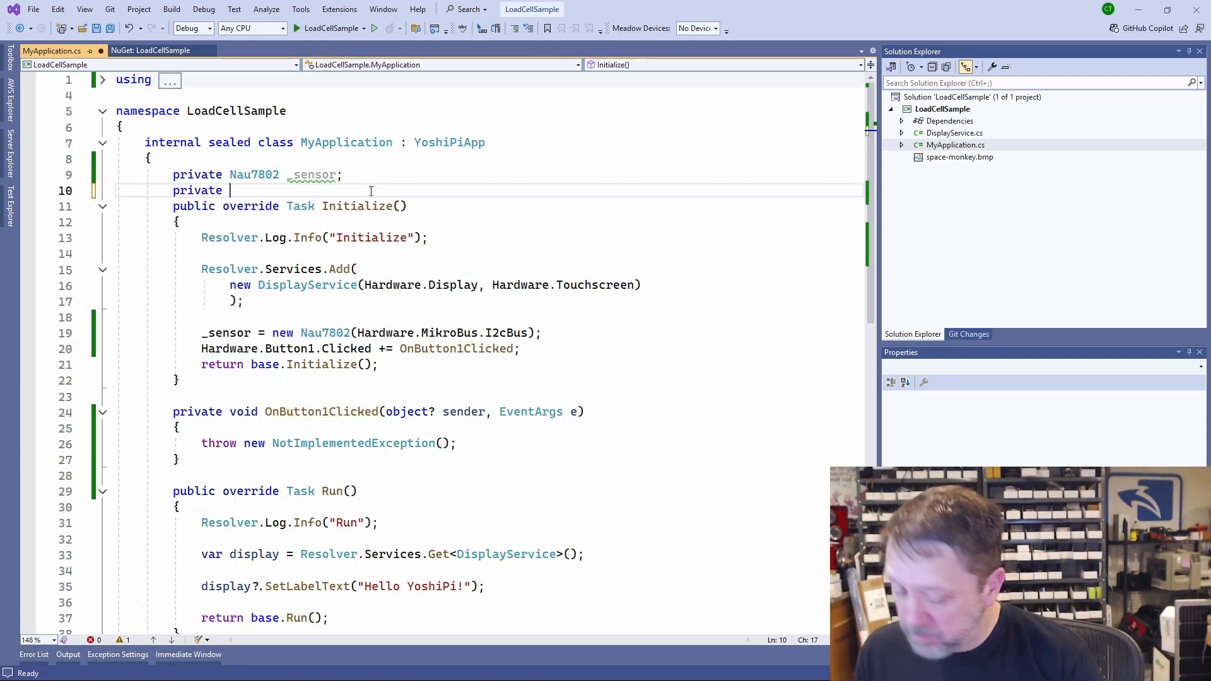
{"action": "type", "text": "int _calibrationStep = 0;"}
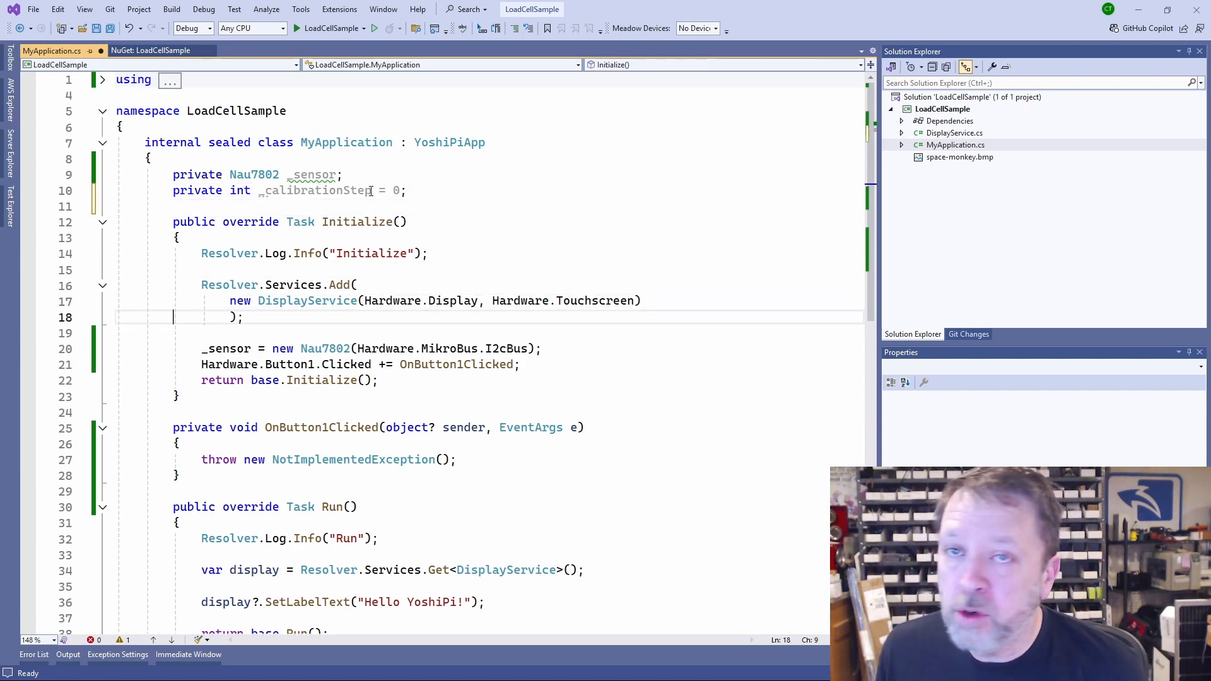
Step: Replace the handler's placeholder throw with '_calibrationStep++;'
{"action": "left_click", "coordinate": [176, 444]}
{"action": "type", "text": "+"}
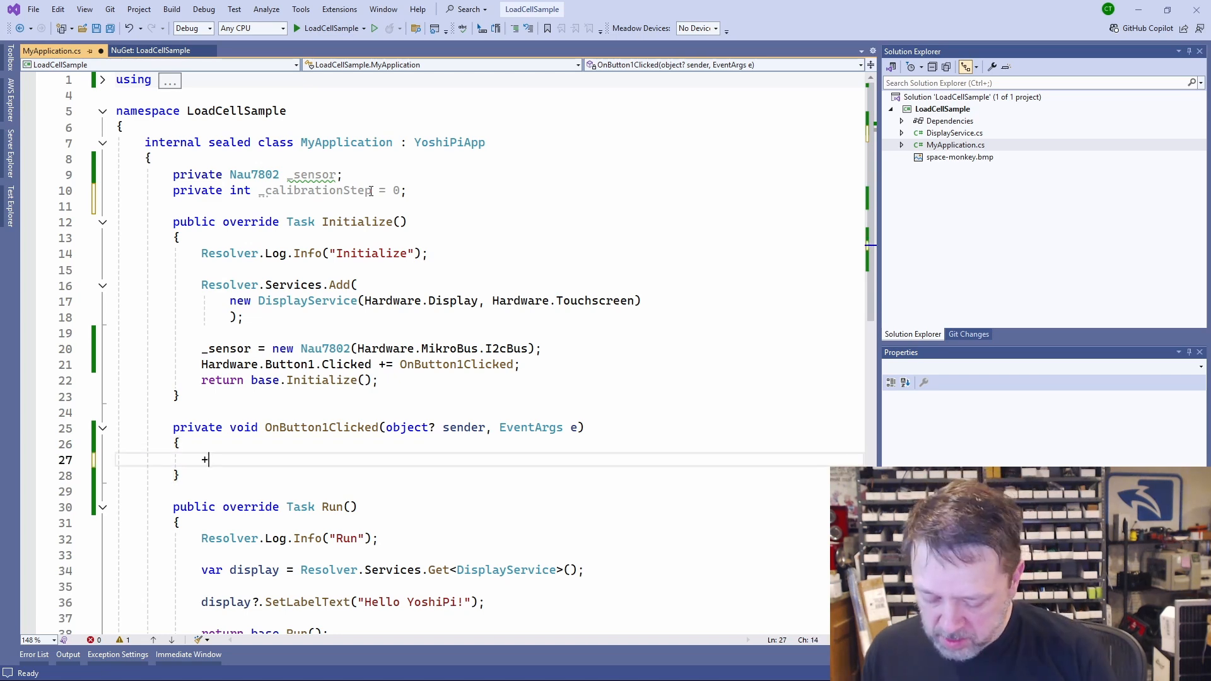
{"action": "type", "text": "_calibrationStep++;"}
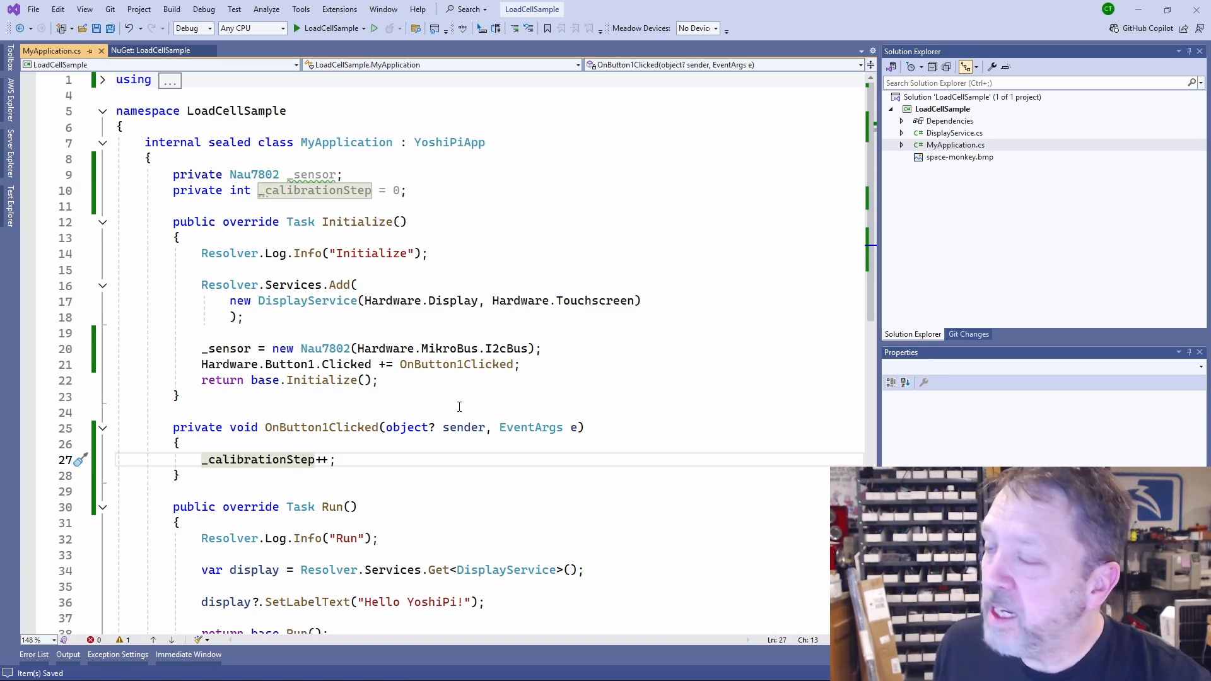
{"action": "mouse_move", "coordinate": [451, 497]}
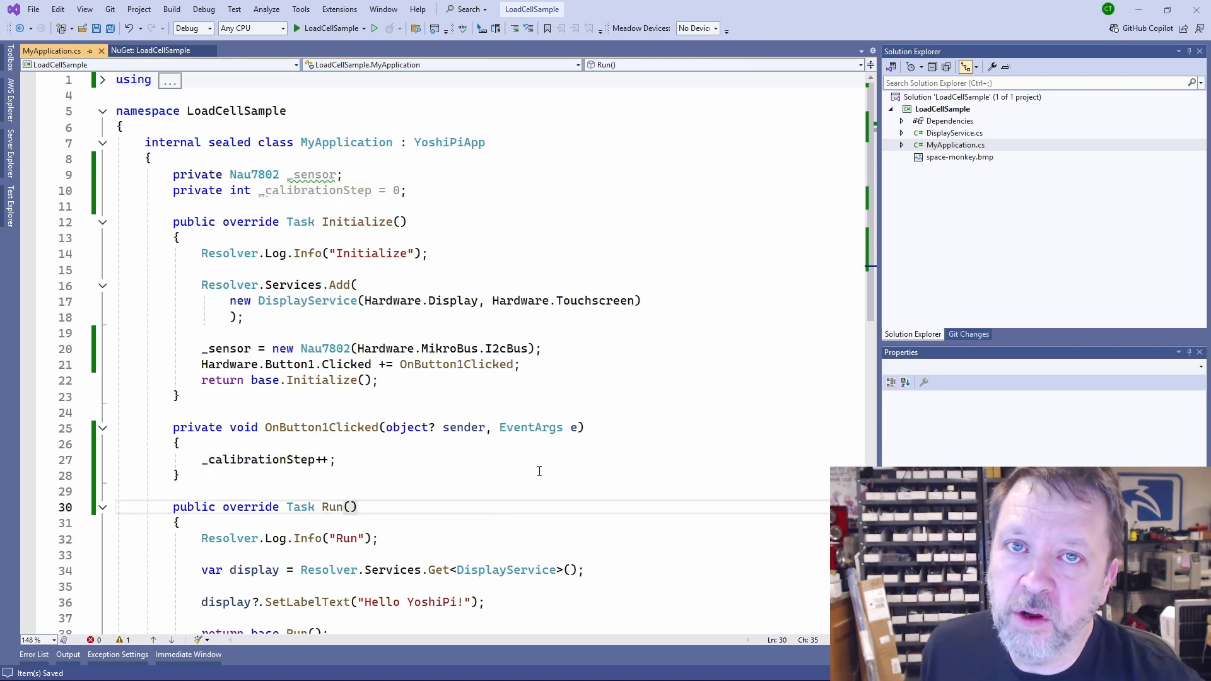
{"action": "mouse_move", "coordinate": [542, 487]}
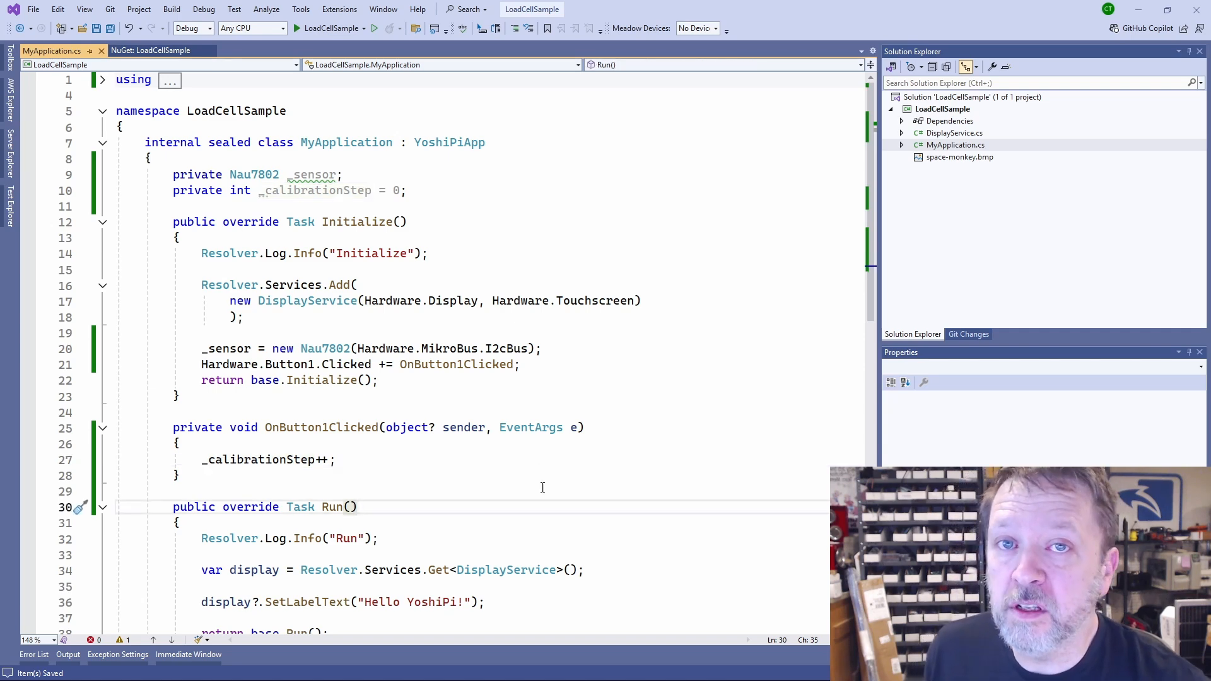
{"action": "mouse_move", "coordinate": [649, 390]}
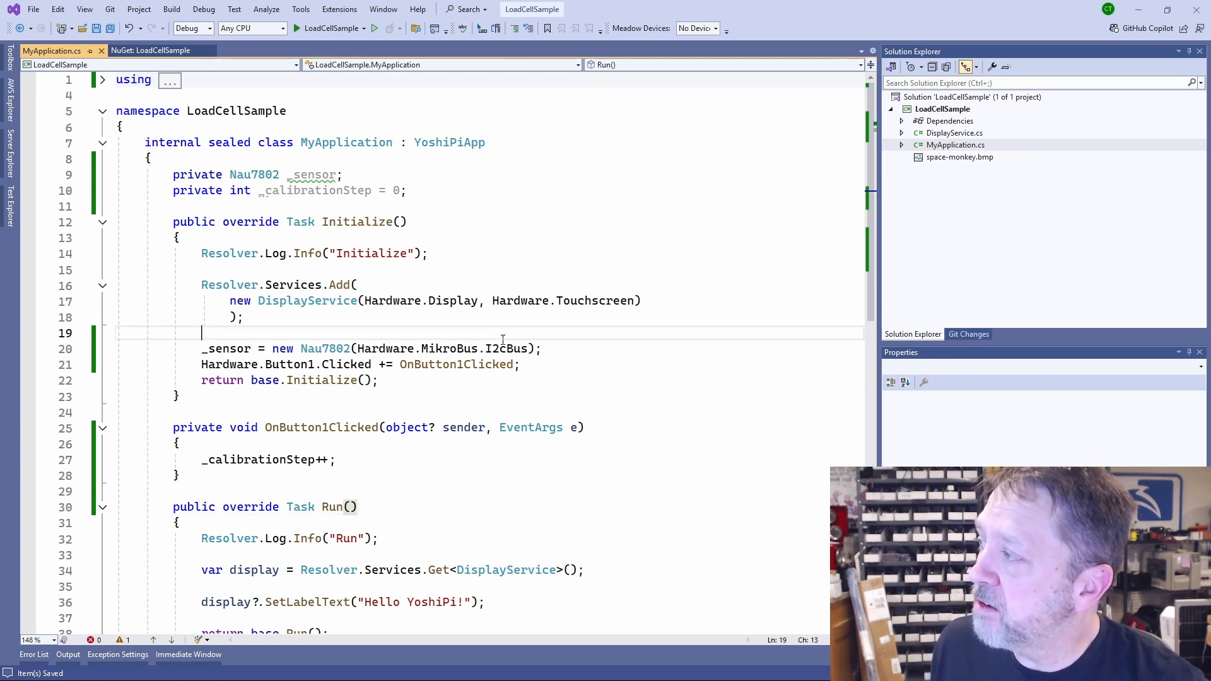
Step: Start CalibrateStateMachine by resolving the DisplayService and guarding on it being non-null
{"action": "type", "text": "CalibrateStateMachine();"}
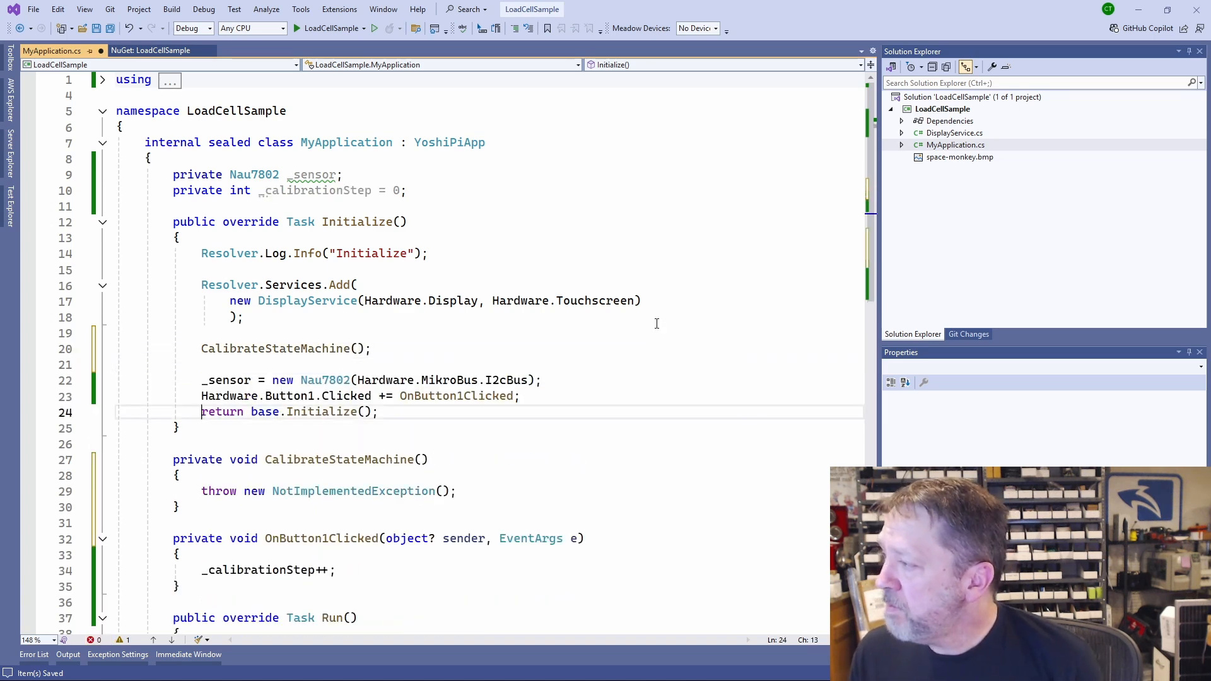
{"action": "left_click", "coordinate": [201, 538]}
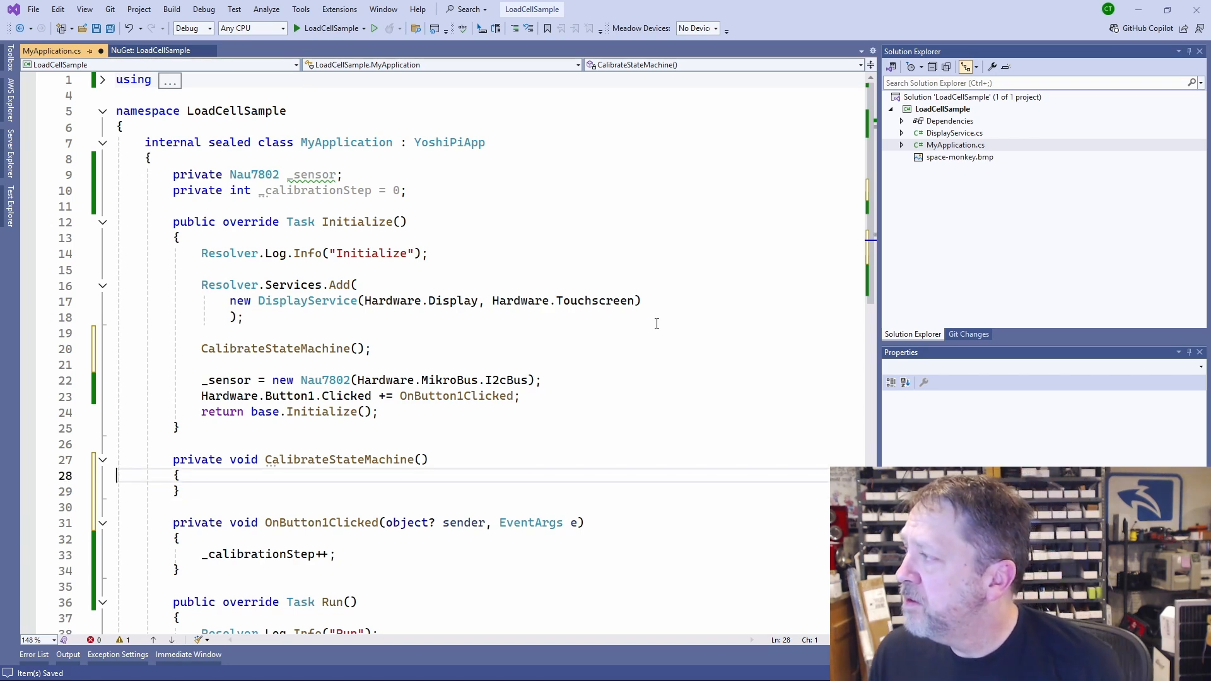
{"action": "scroll", "scroll_direction": "down", "scroll_amount": 3}
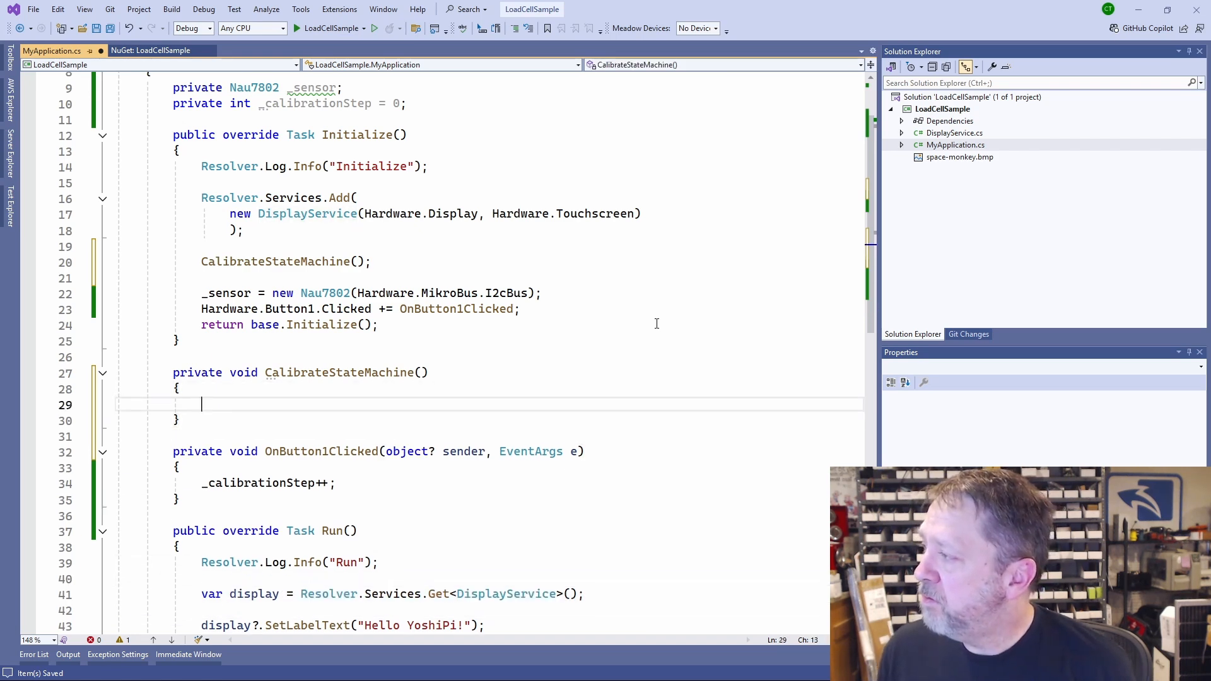
{"action": "type", "text": "var display = Resolver.Services.Get<DisplayService>();"}
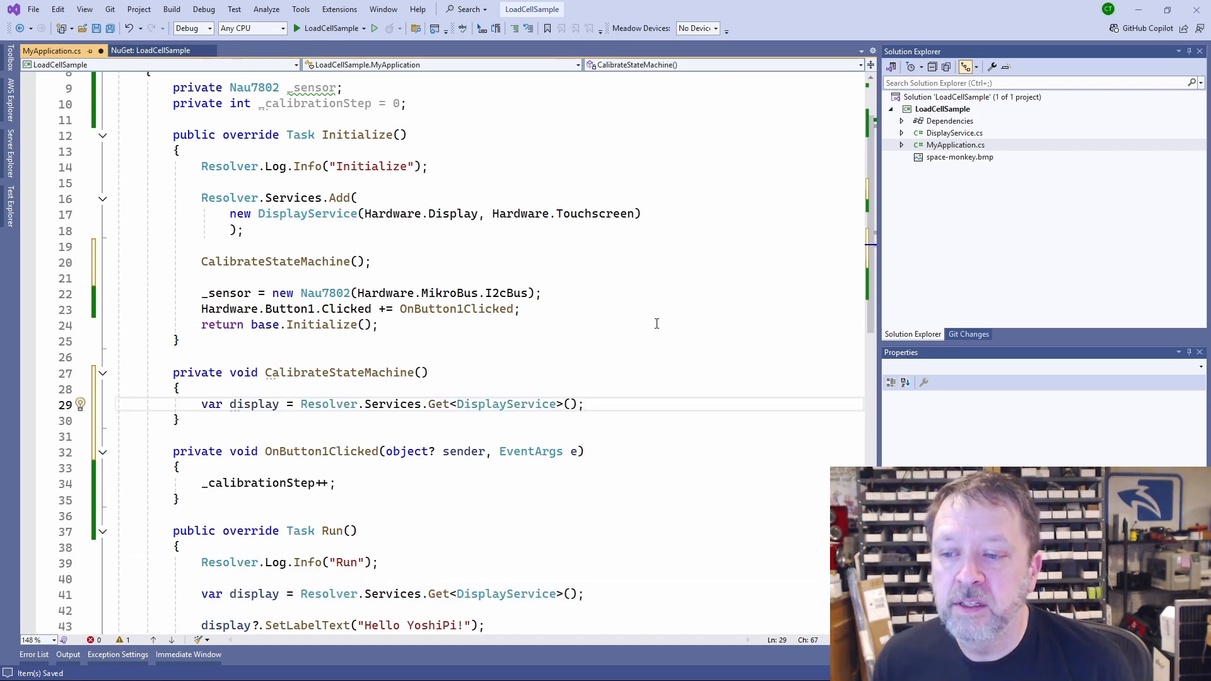
{"action": "type", "text": "if (display != null) {"}
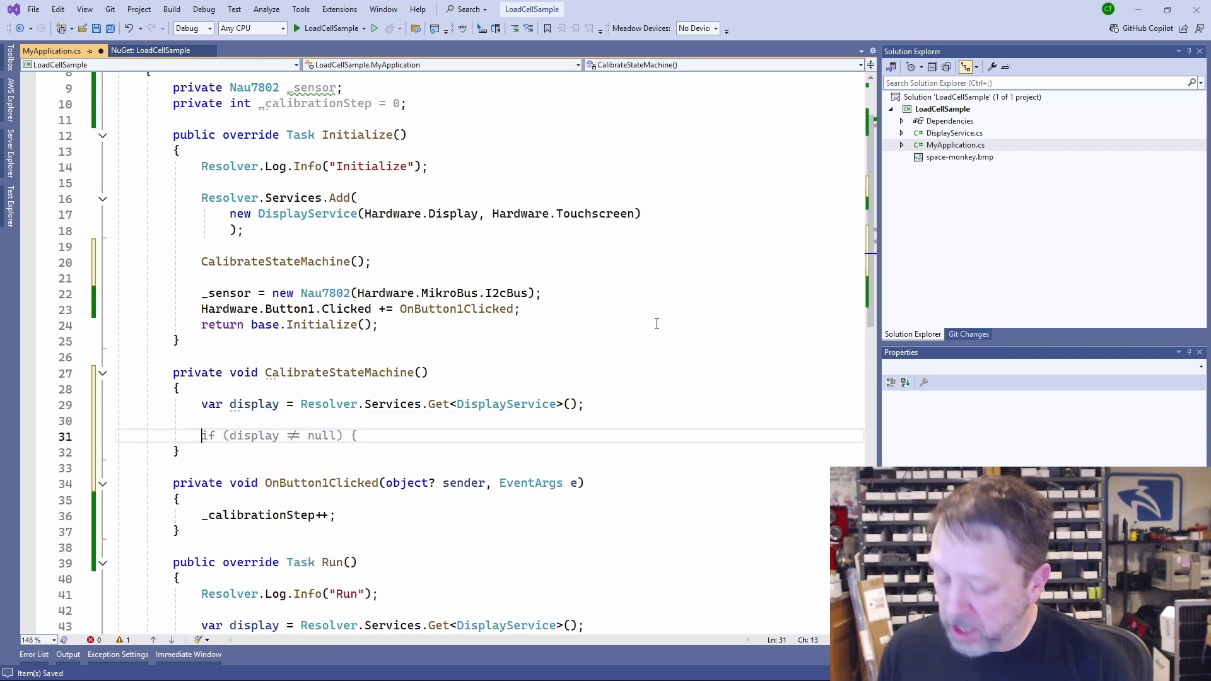
Step: Add a while(true) loop that sleeps 250 ms each pass
{"action": "type", "text": "whle(true);"}
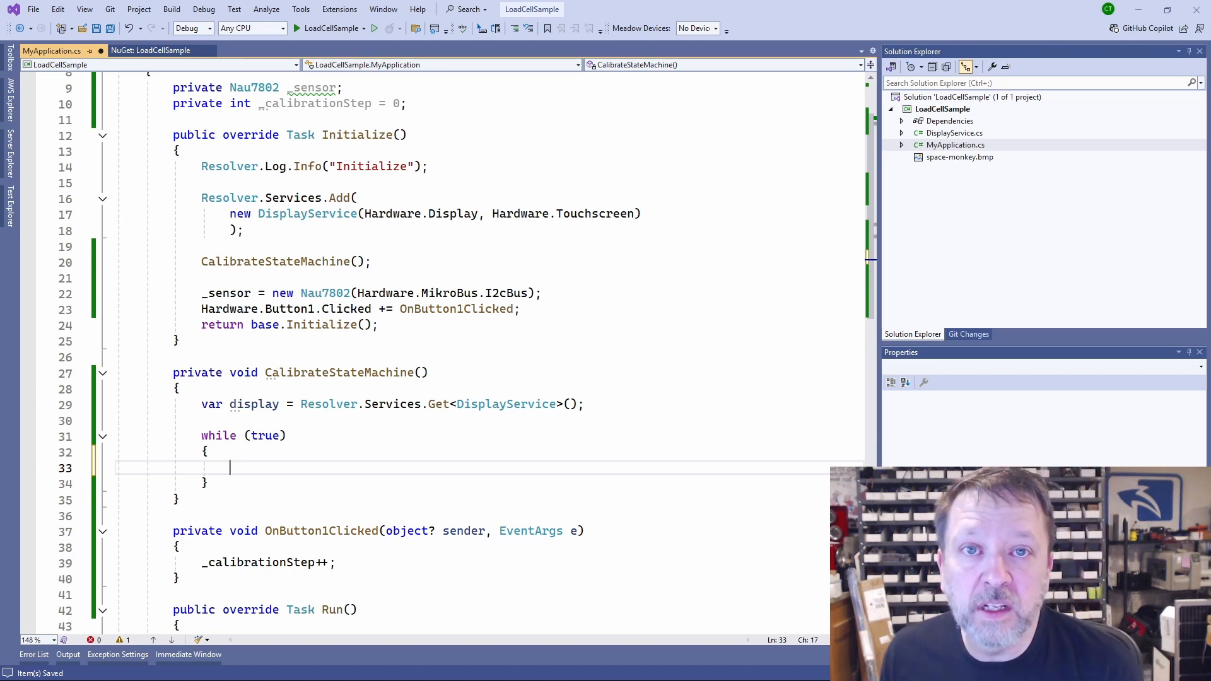
{"action": "type", "text": "Threa"}
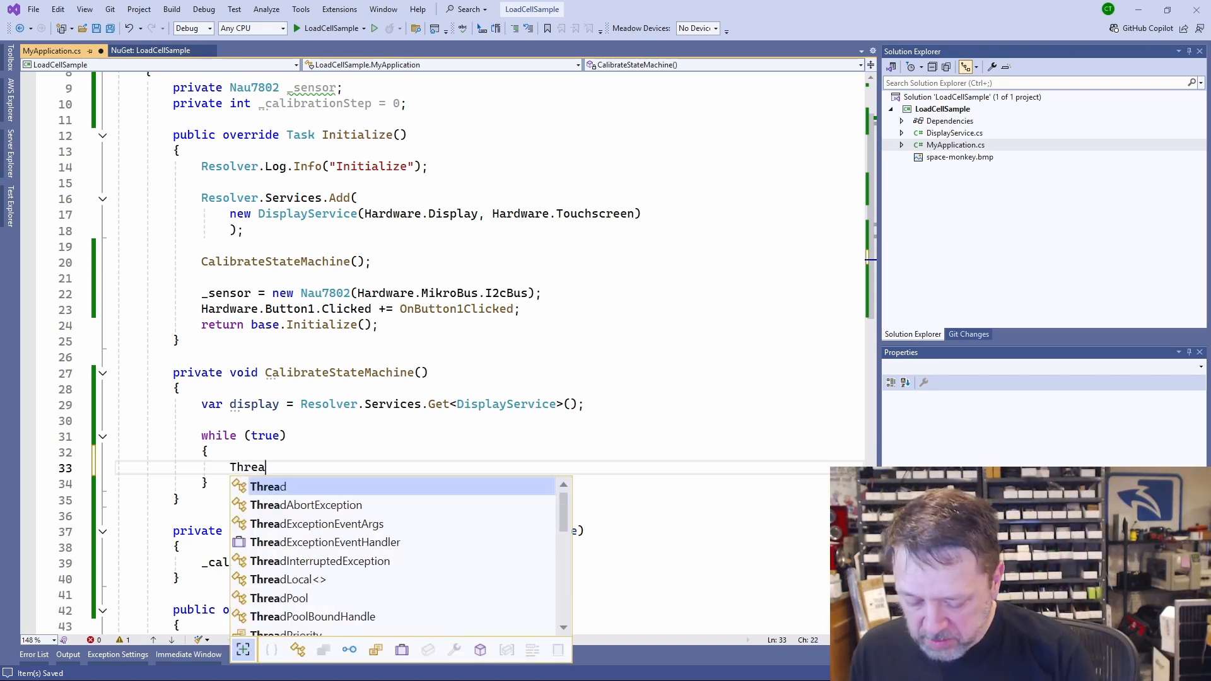
{"action": "type", "text": "d.Sleep(1000);"}
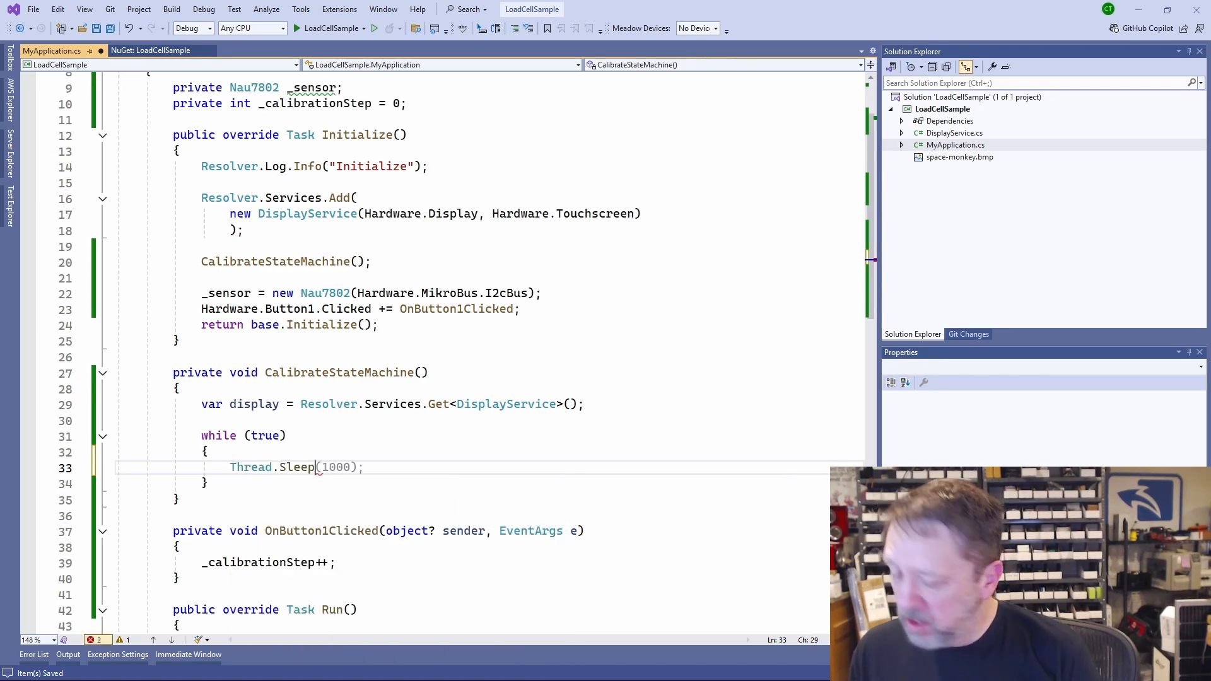
{"action": "type", "text": "25"}
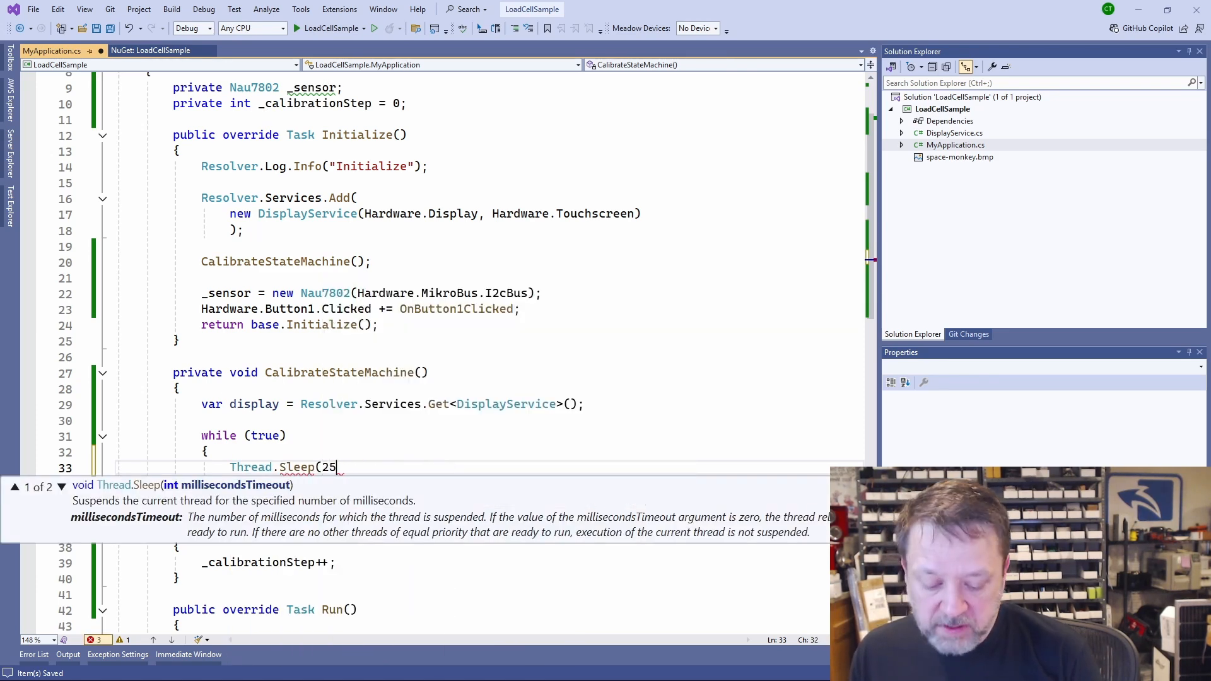
{"action": "type", "text": "0);"}
{"action": "type", "text": "switch (_calibrationStep"}
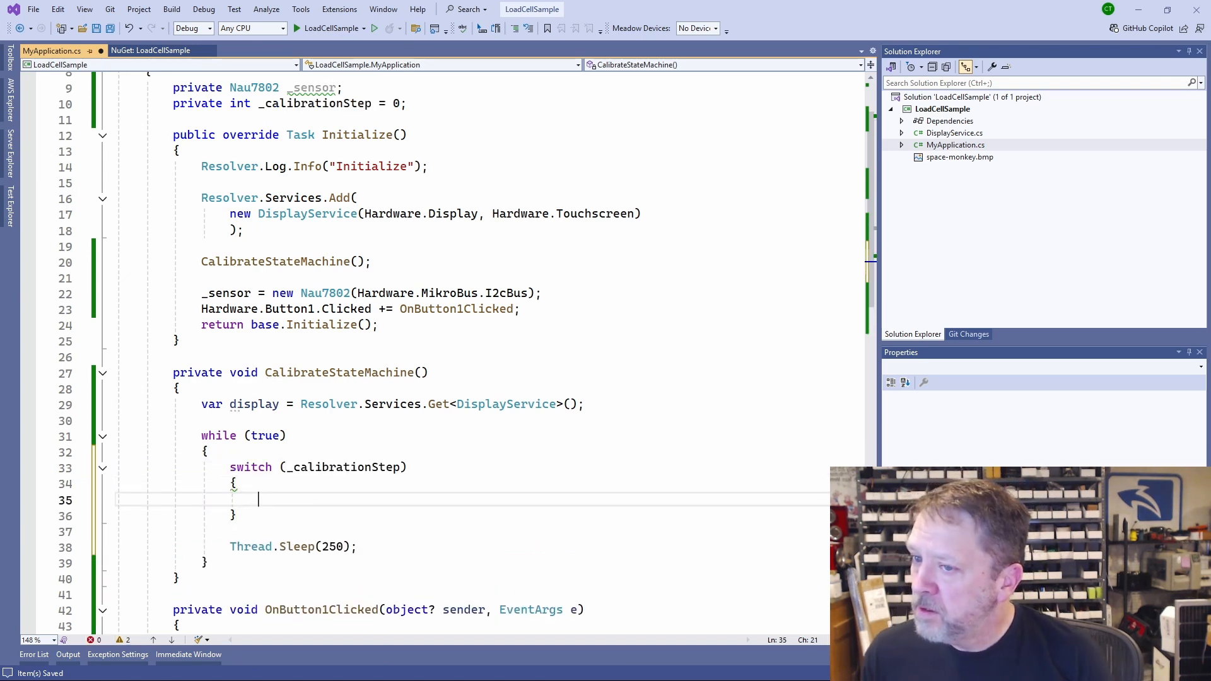
Step: Switch on _calibrationStep: case 0 shows 'click to calibrate', case 1 tares the sensor, further cases prompt again
{"action": "type", "text": "case 0:"}
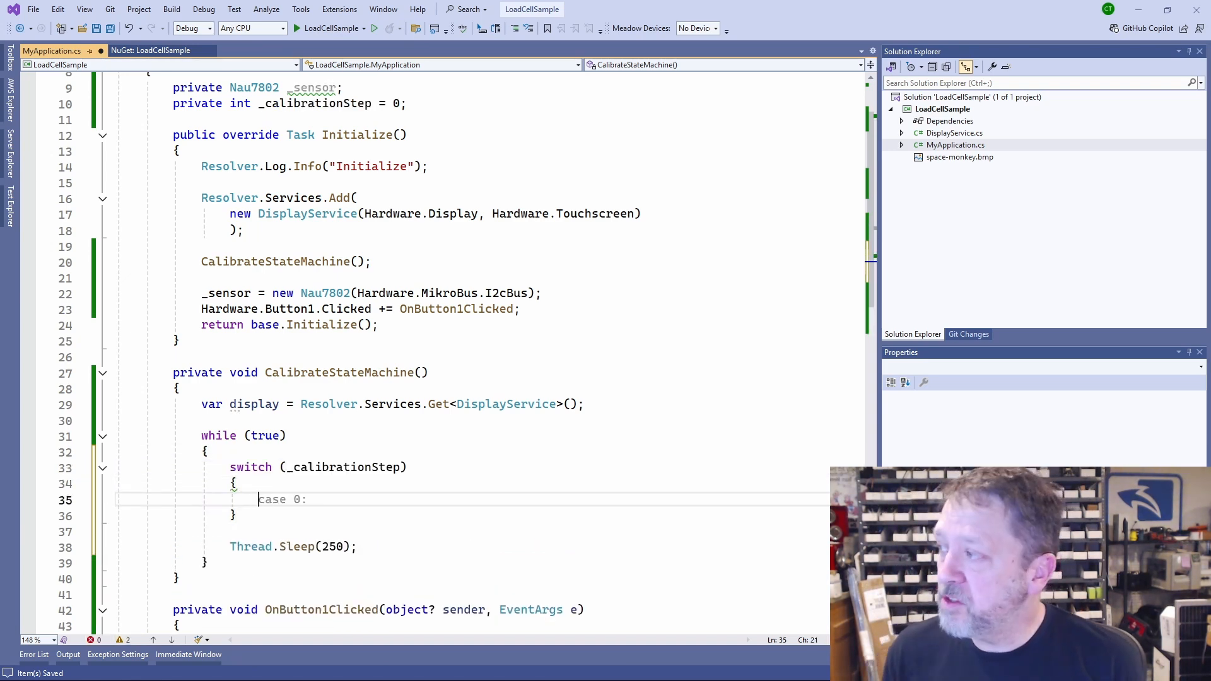
{"action": "type", "text": "break;"}
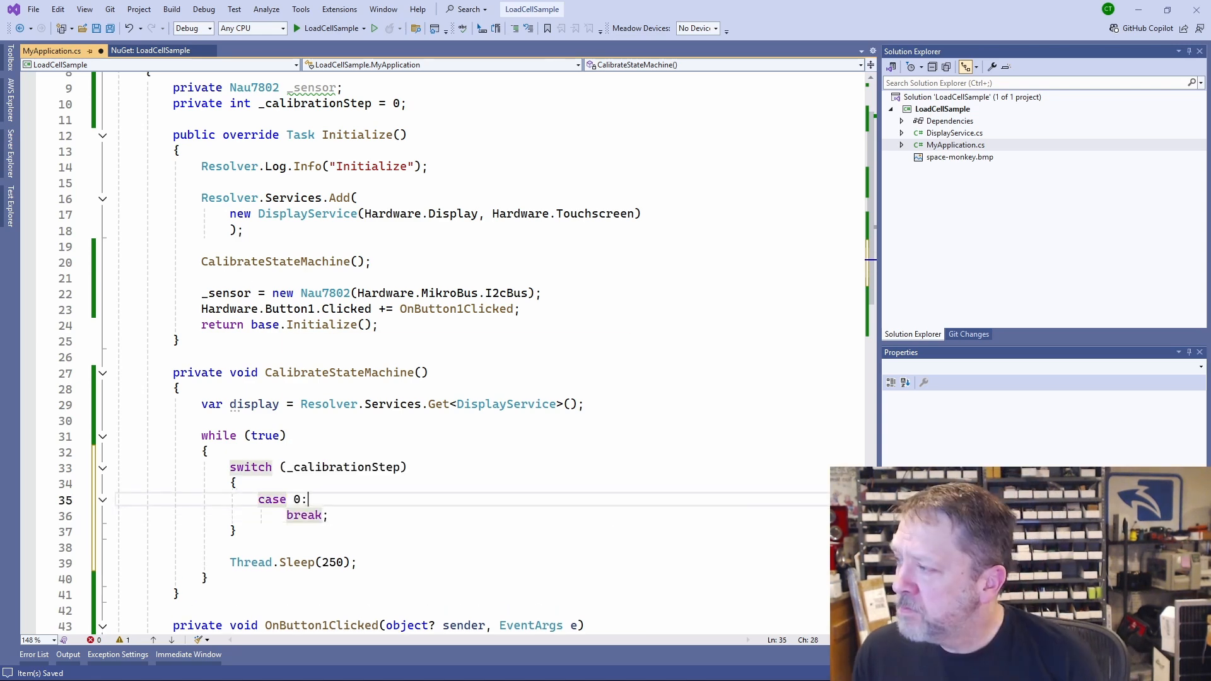
{"action": "type", "text": "display?.SetLabelText"}
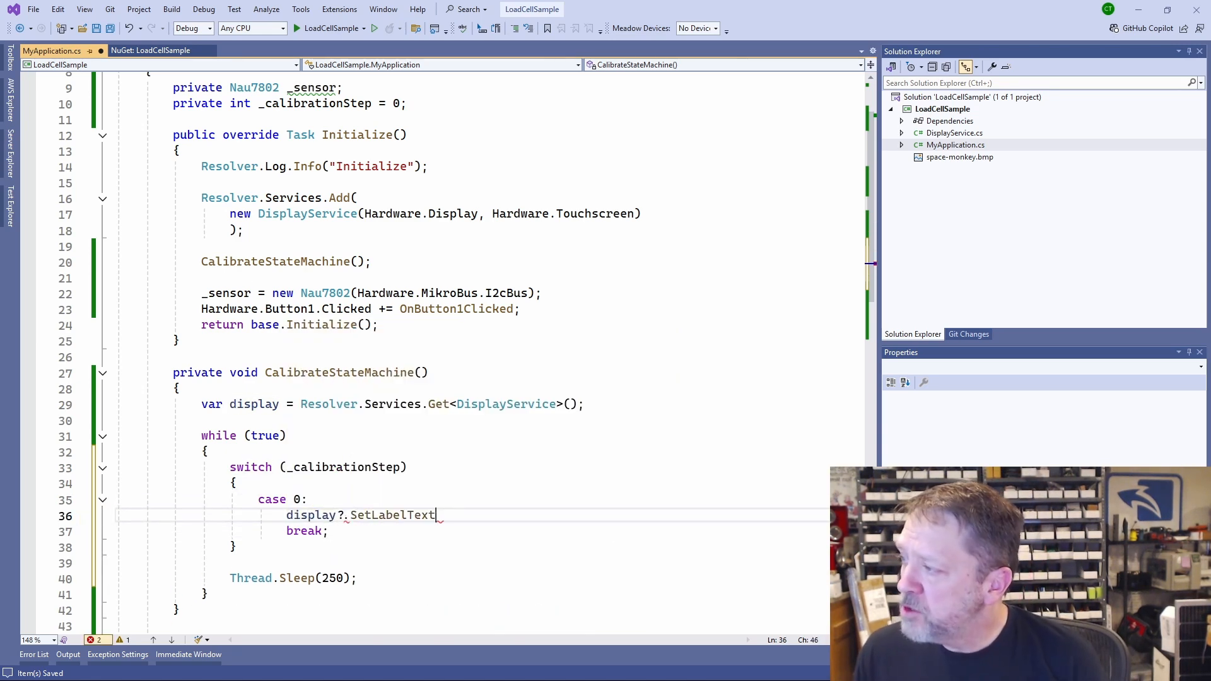
{"action": "type", "text": "(\"click to calibrate\")"}
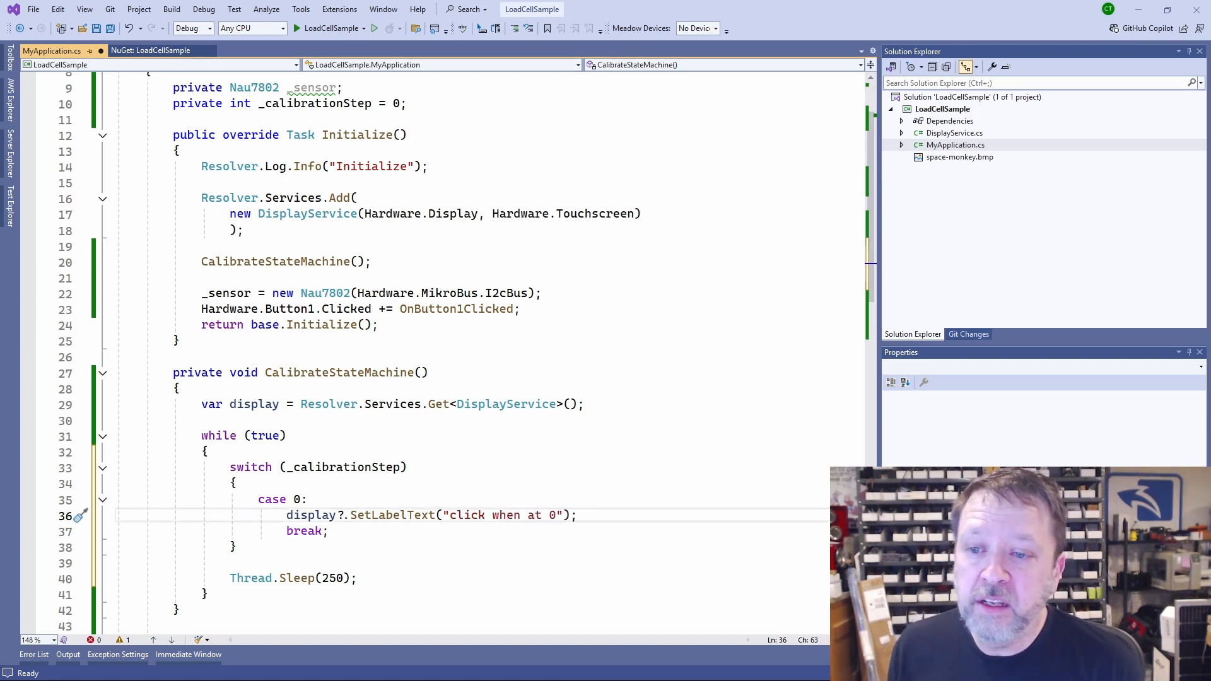
{"action": "type", "text": "case 1:"}
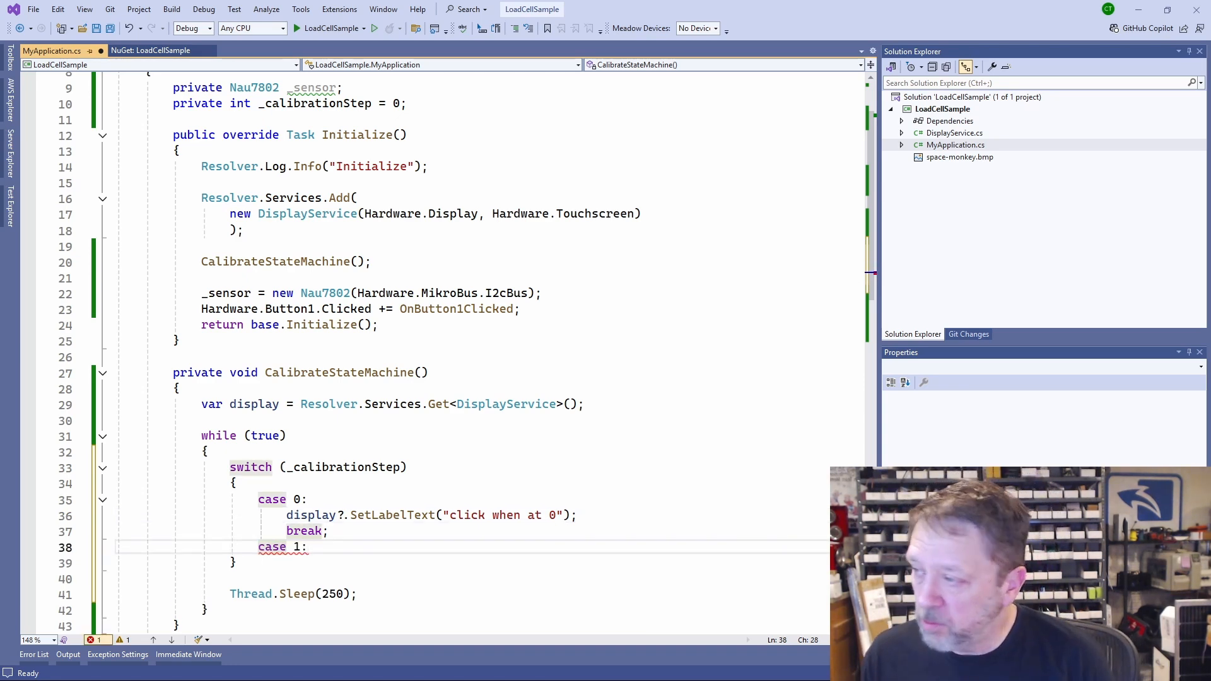
{"action": "type", "text": "_sensor.Tare()"}
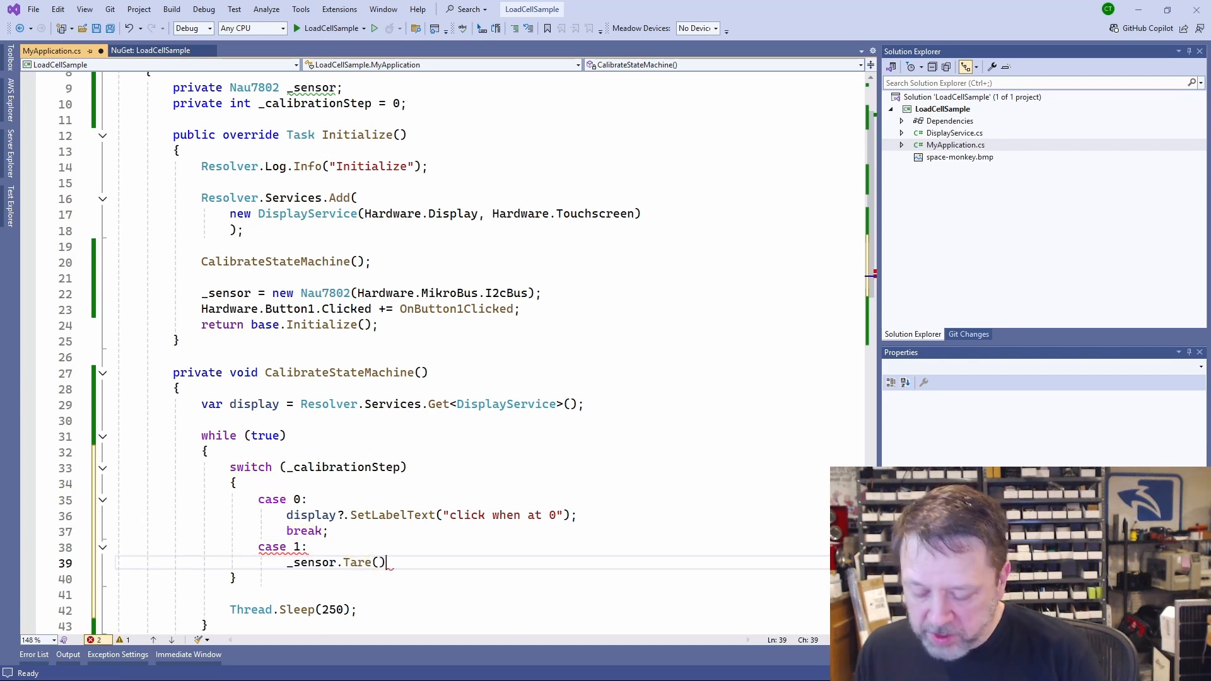
{"action": "type", "text": ";"}
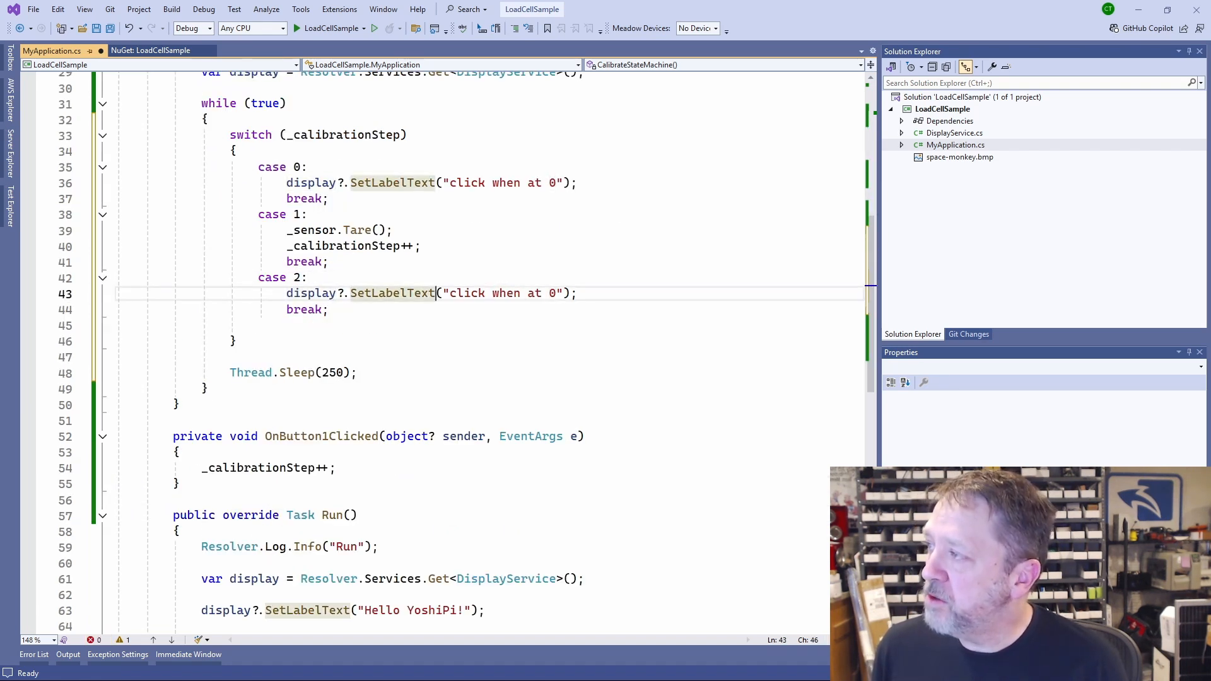
{"action": "type", "text": "click to calibrate"}
{"action": "type", "text": "Thread.Sleep(500"}
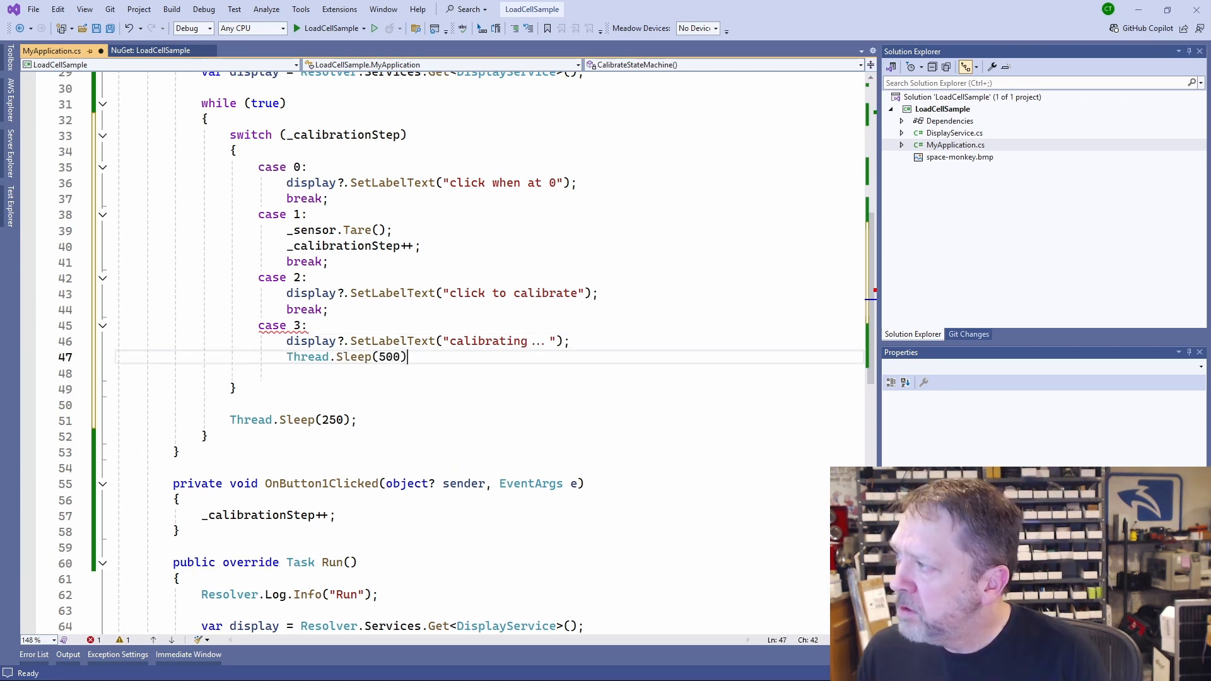
Step: In case 3, compute calibrationFactor via _sensor.CalculateCalibrationFactor() and check it is positive
{"action": "type", "text": ";"}
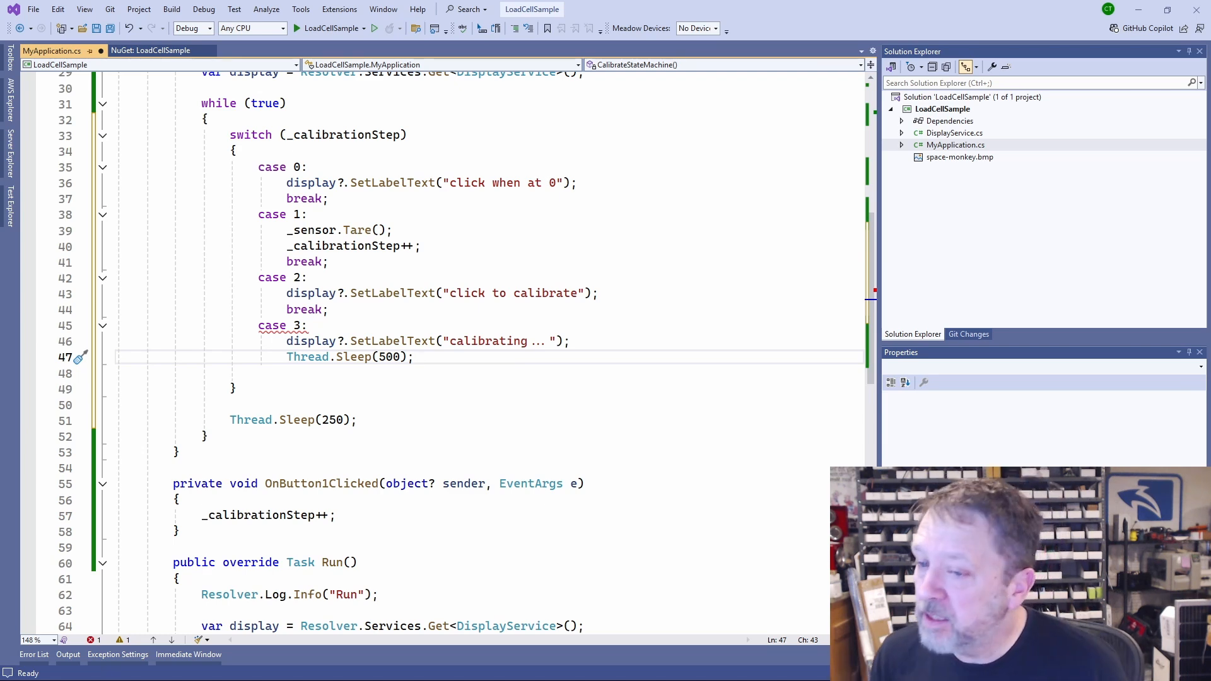
{"action": "type", "text": "var calibrationFactor"}
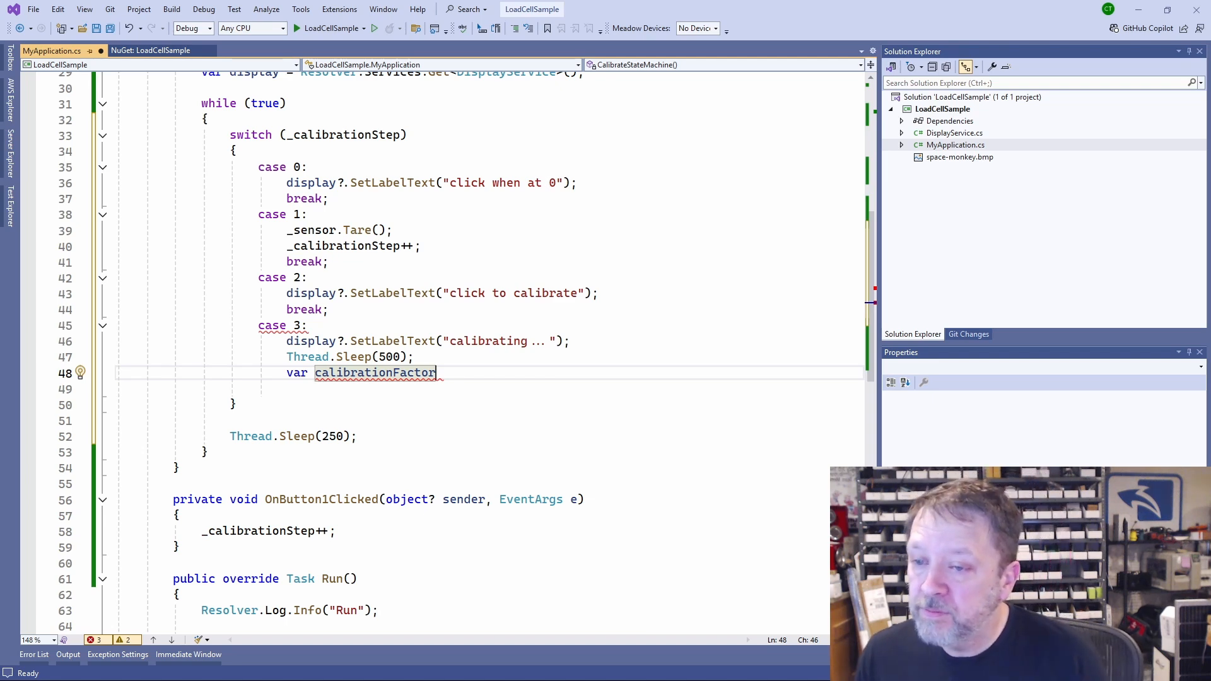
{"action": "type", "text": "= _sensor.CalculateCalibrationFactor();"}
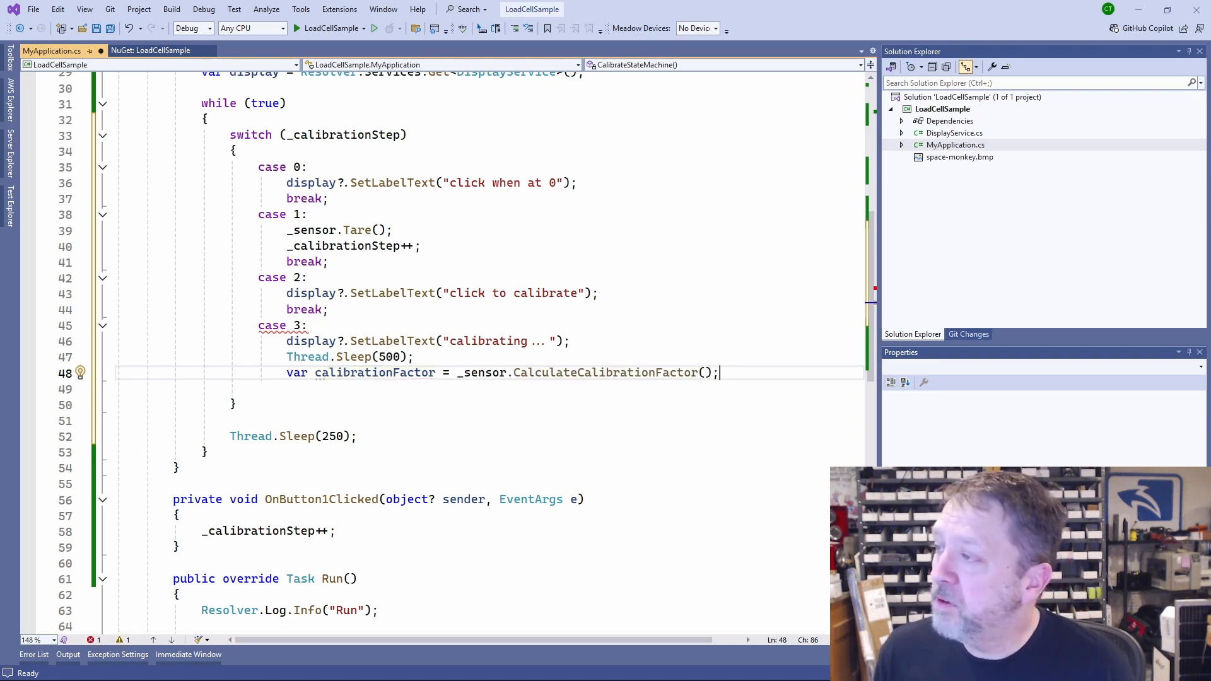
{"action": "type", "text": "if (calibrationFactor > 0) {"}
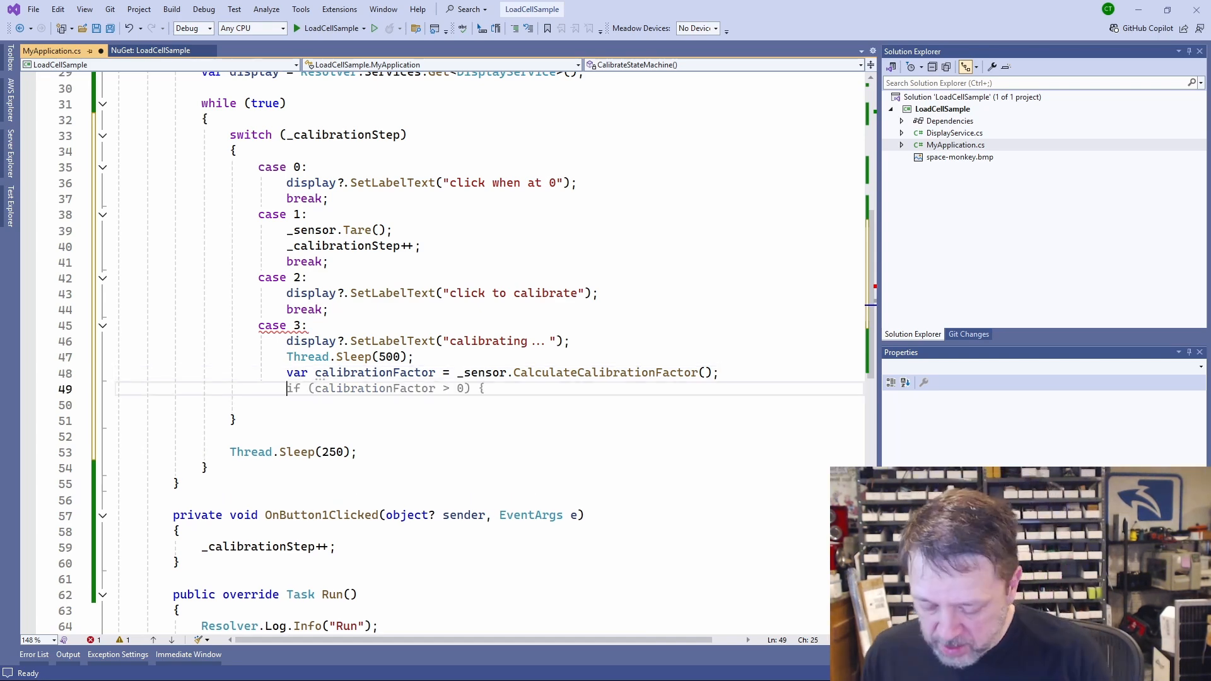
Step: Apply SetCalibrationFactor with a Meadow.Units.Mass of 1640 grams
{"action": "type", "text": "_sensor"}
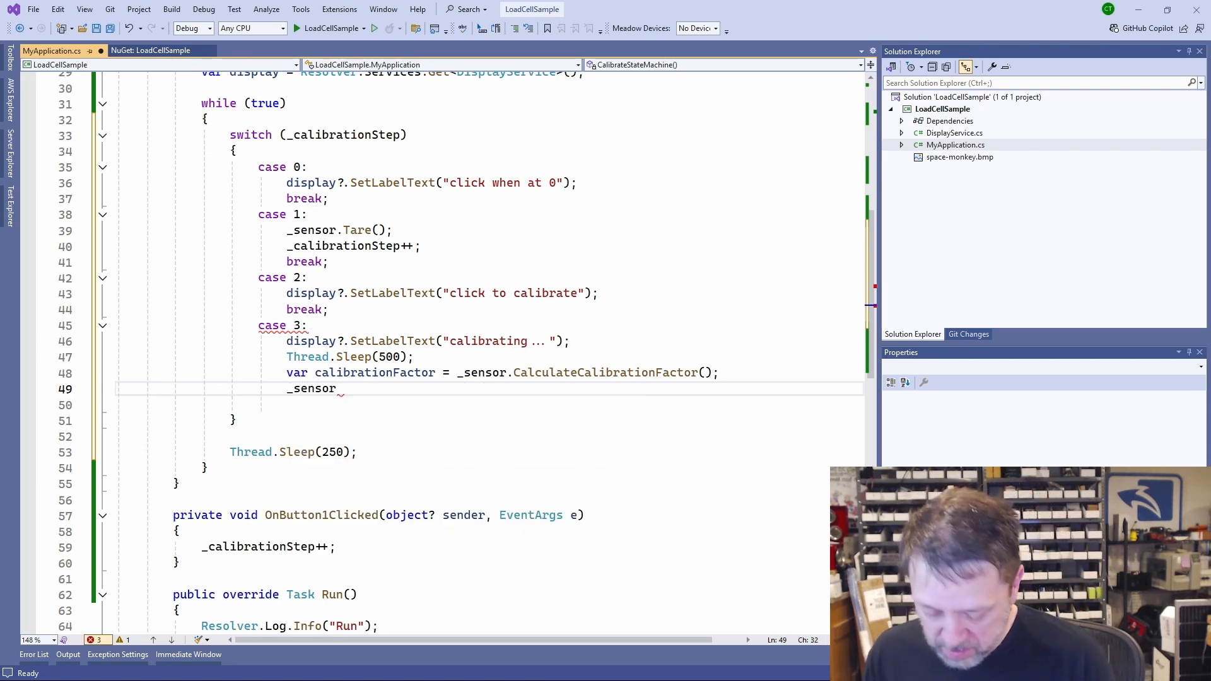
{"action": "type", "text": "SetCalibrationFactor"}
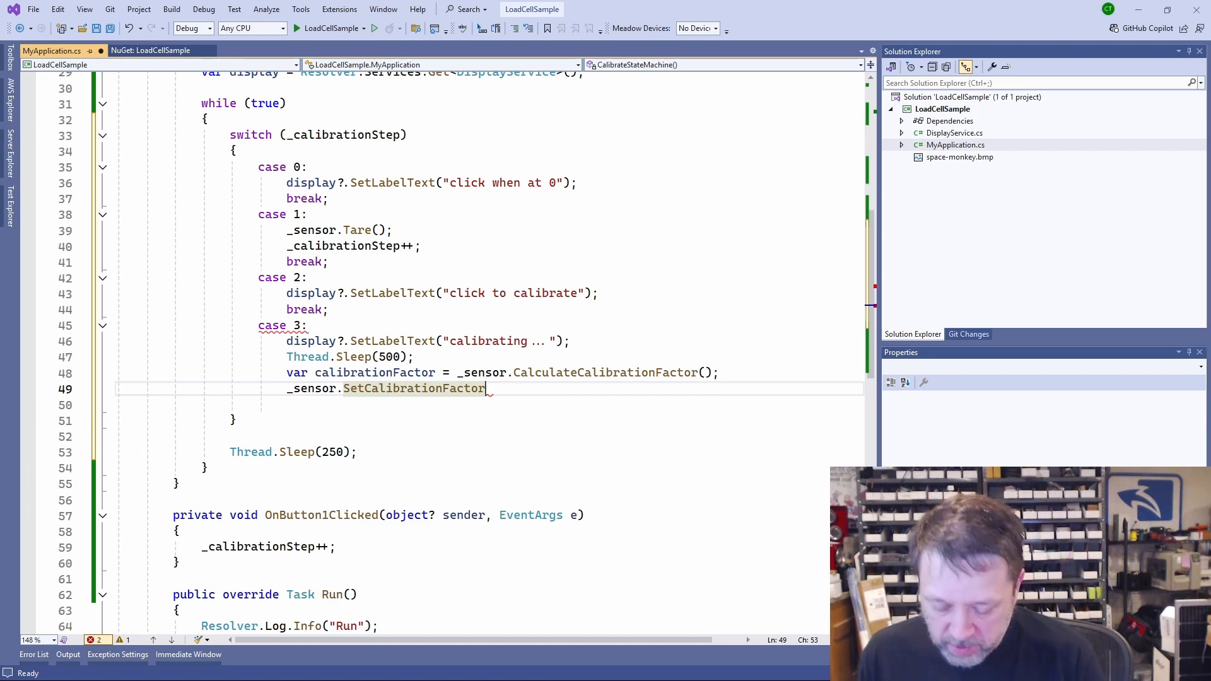
{"action": "type", "text": "(calibrationFactor,"}
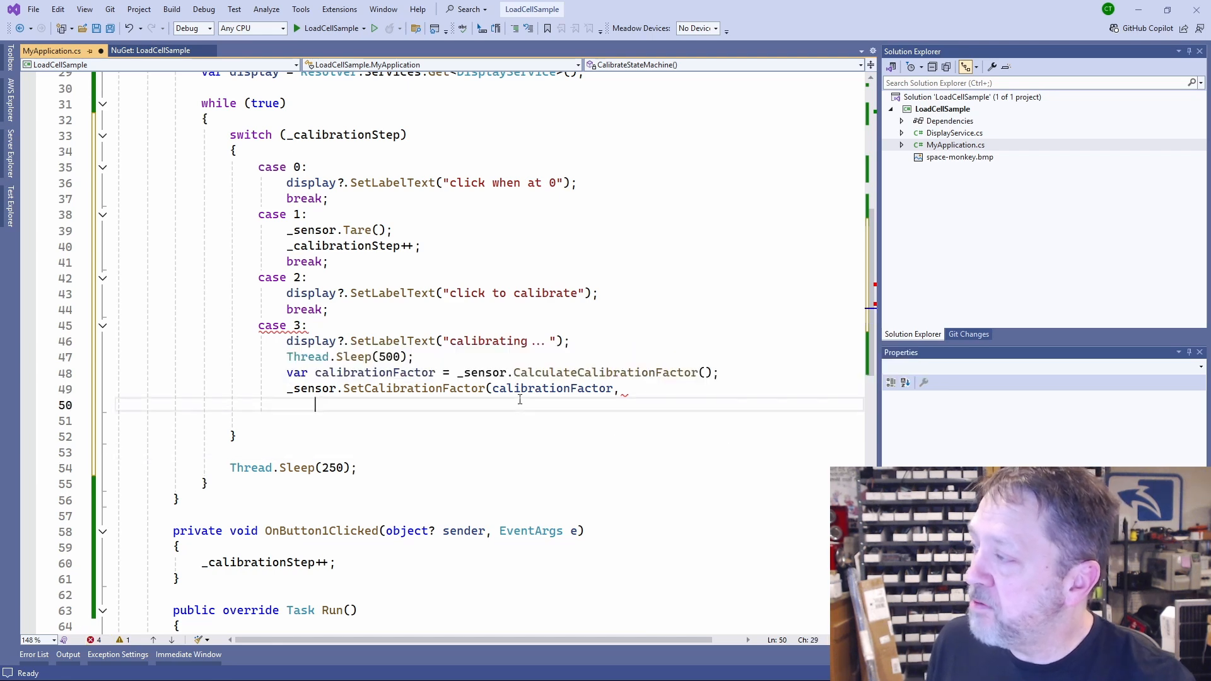
{"action": "type", "text": "new Meadow.Units.Mass(1640, Meadow.Units.Mass.UnitType.Grams));"}
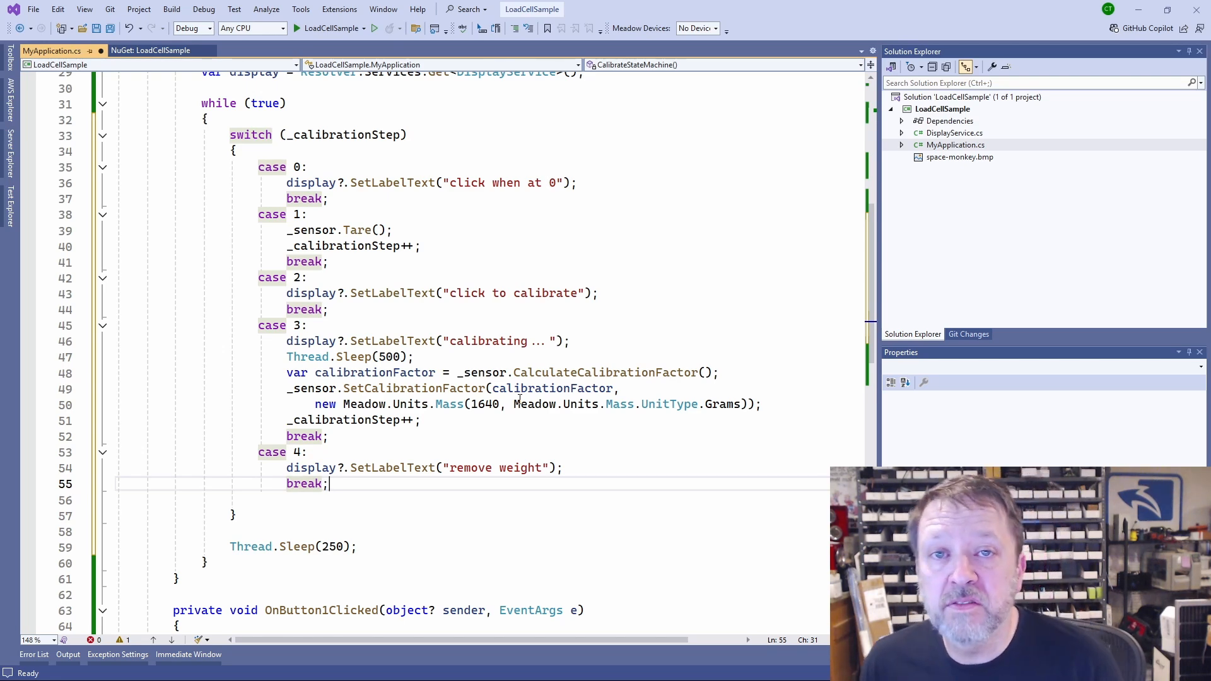
Step: Add case 5 that tares the sensor and ends with return instead of break
{"action": "type", "text": "case 5:"}
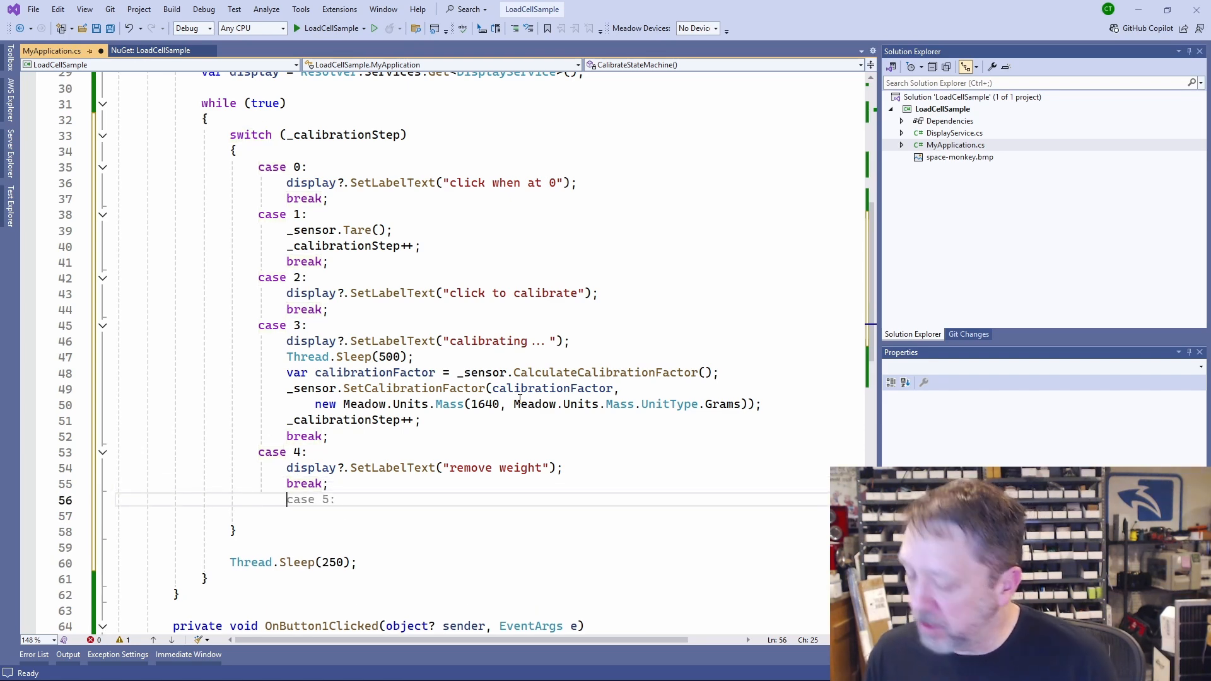
{"action": "type", "text": "_sensor.Tare();"}
{"action": "type", "text": "break;"}
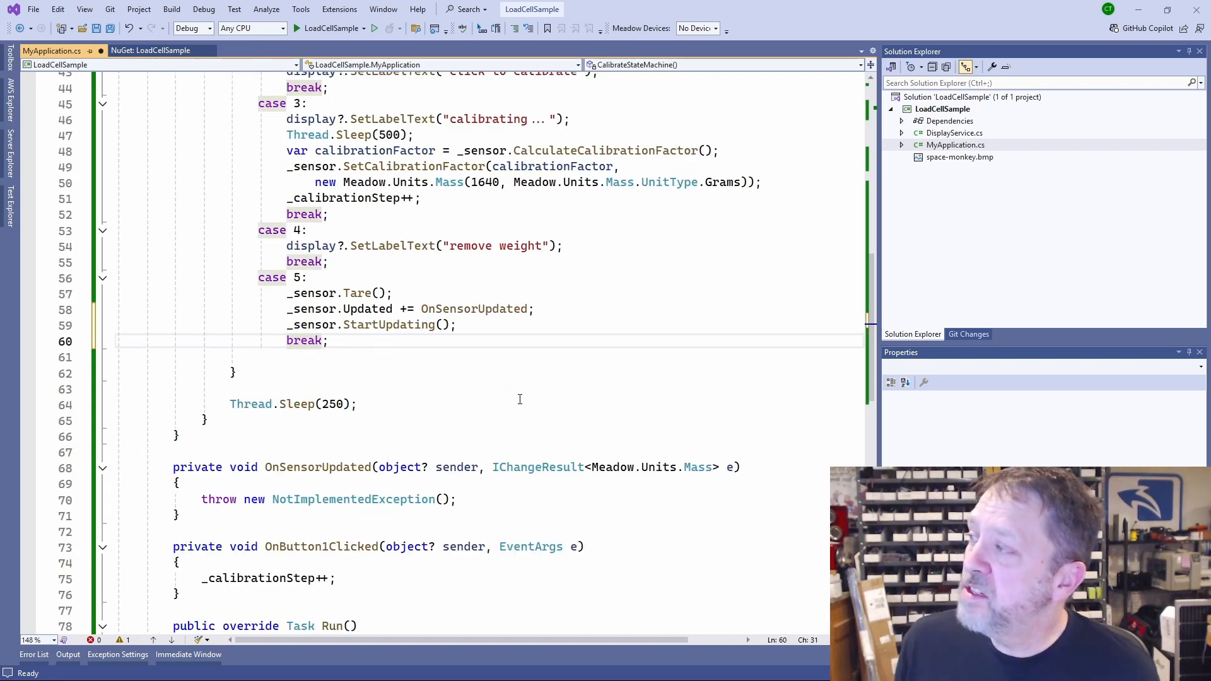
{"action": "double_click", "coordinate": [303, 340]}
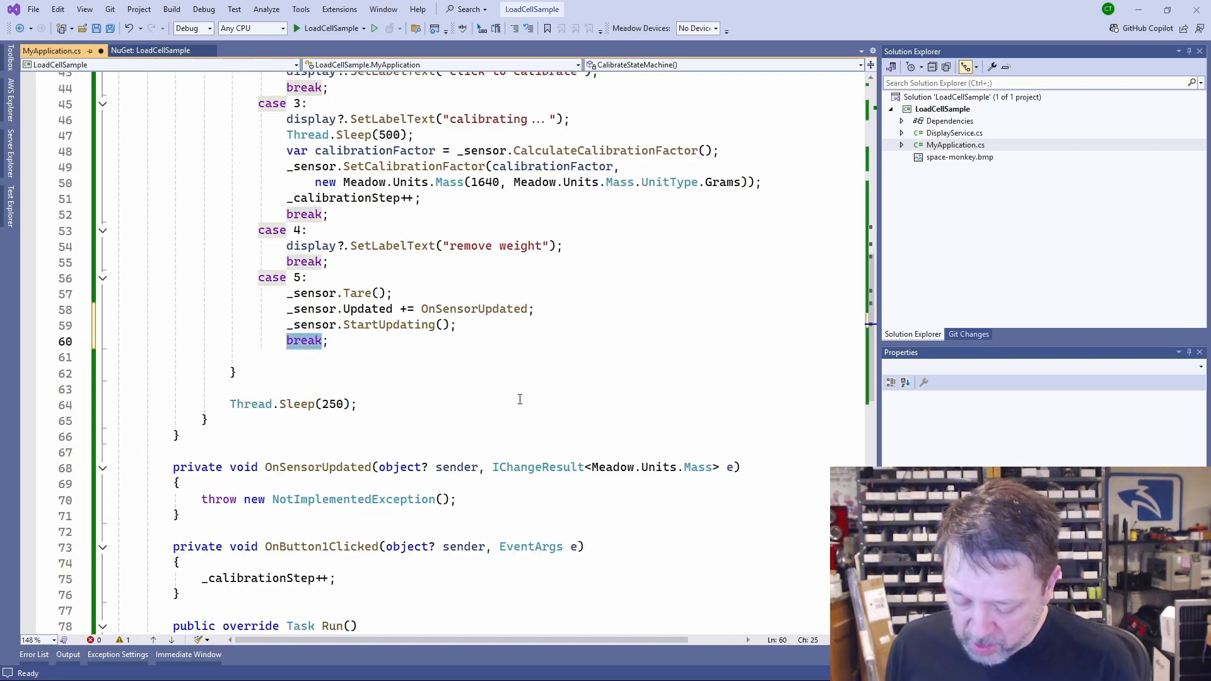
{"action": "type", "text": "return"}
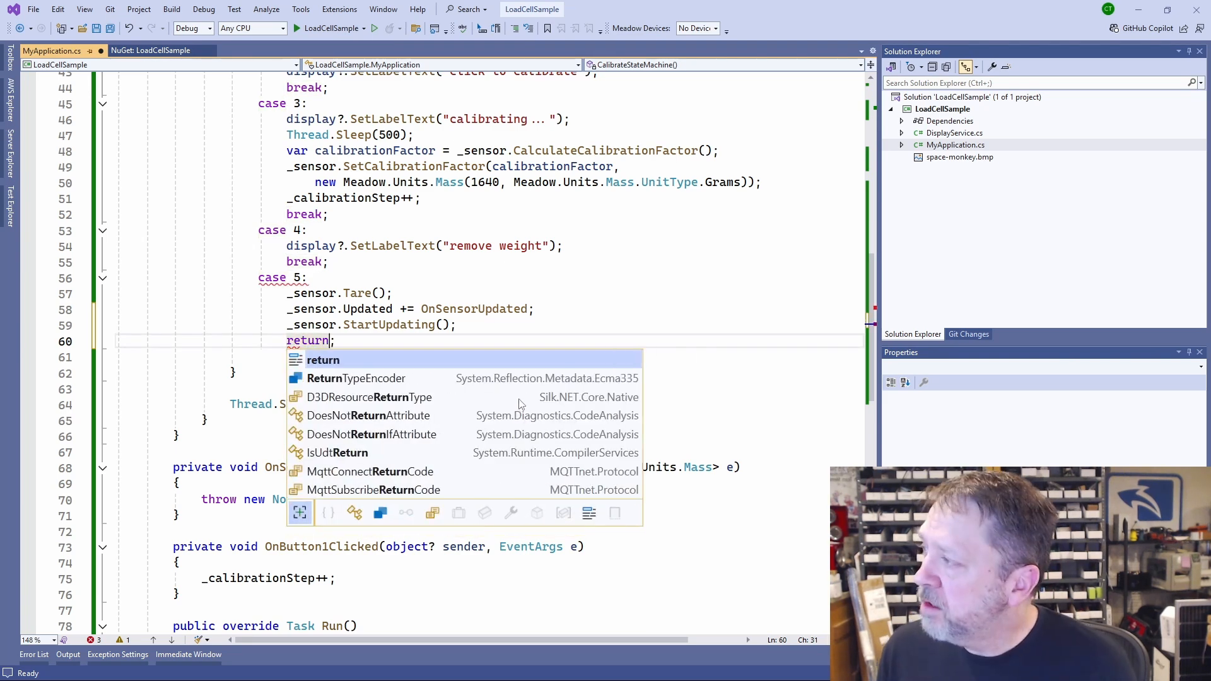
{"action": "key", "text": "Escape"}
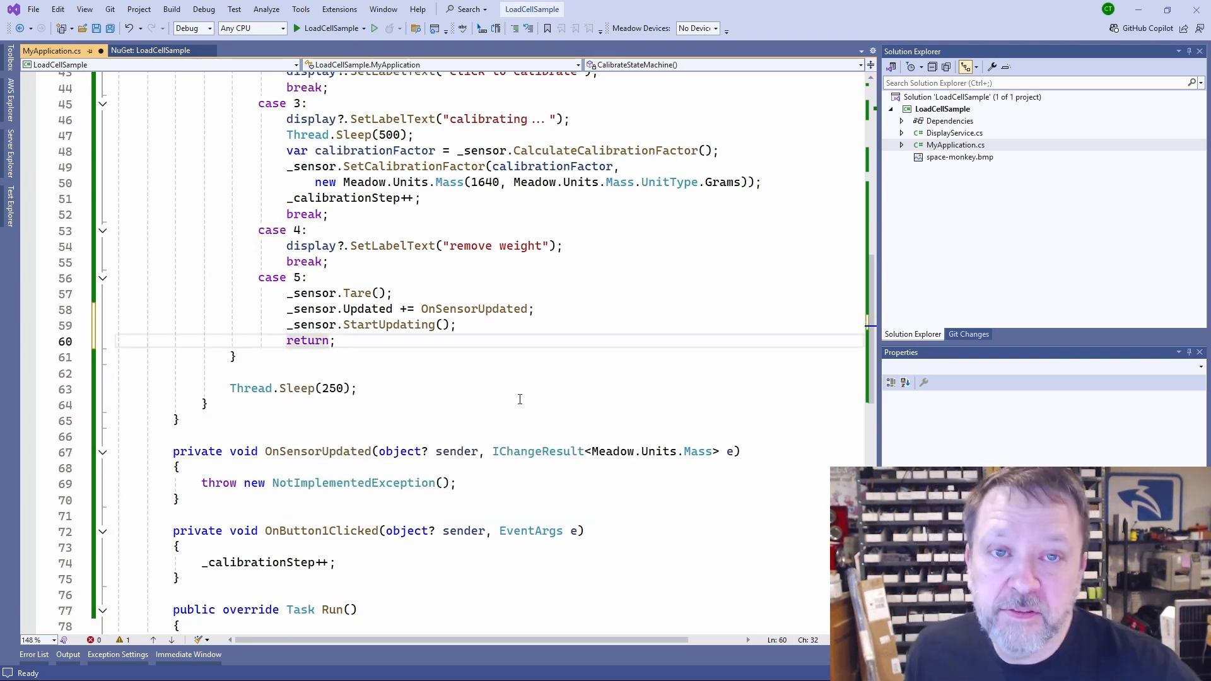
{"action": "scroll", "scroll_direction": "up", "scroll_amount": 3}
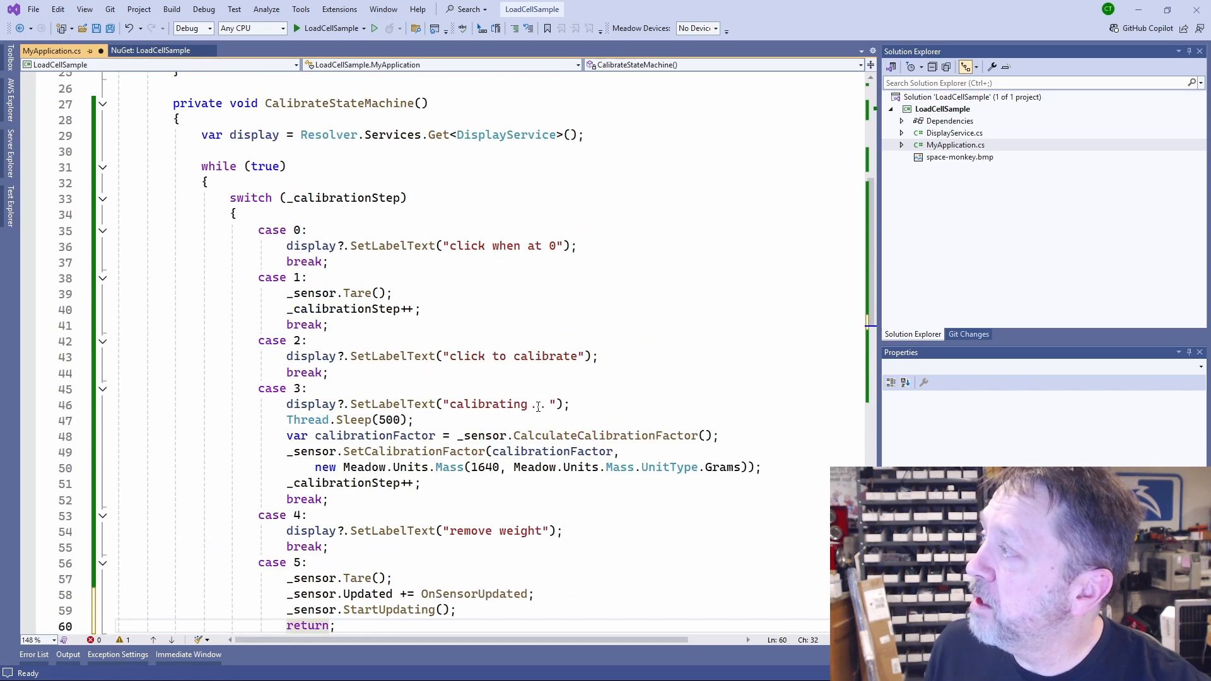
Step: Have OnSensorUpdated set the label to $"{e.New.Grams:N0} g" via the DisplayService
{"action": "scroll", "scroll_direction": "down", "scroll_amount": 3}
{"action": "type", "text": "display?.SetLabelText($\"{e.New"}
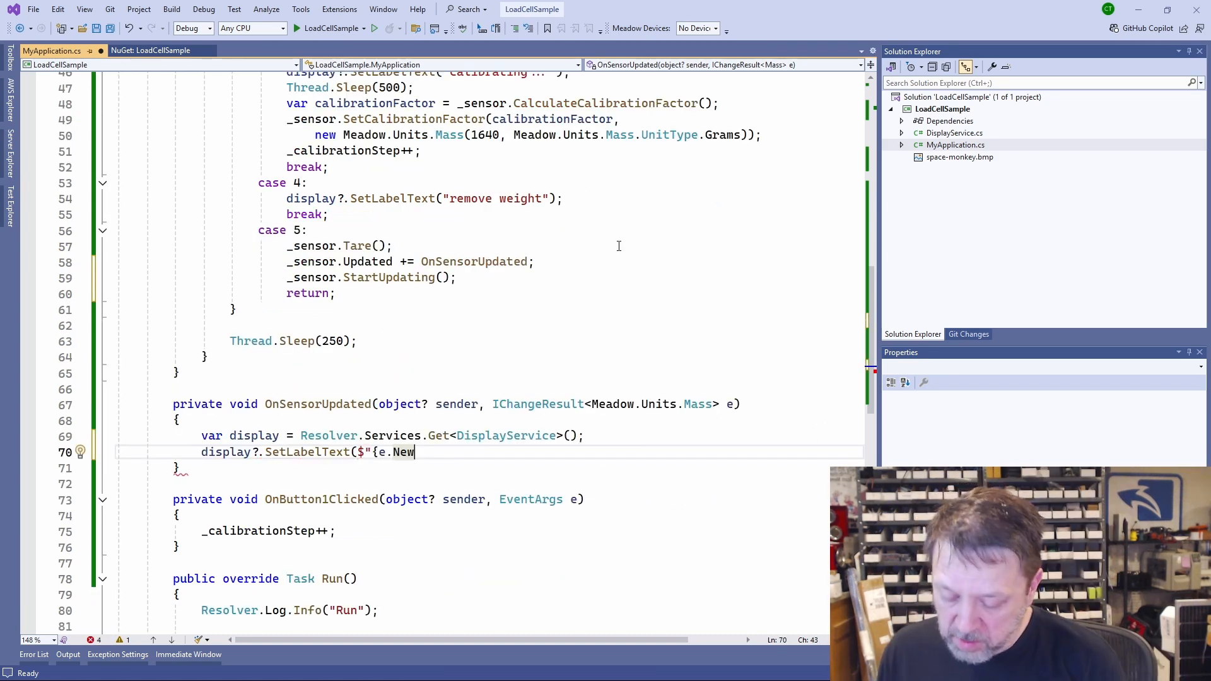
{"action": "type", "text": ".Grams:"}
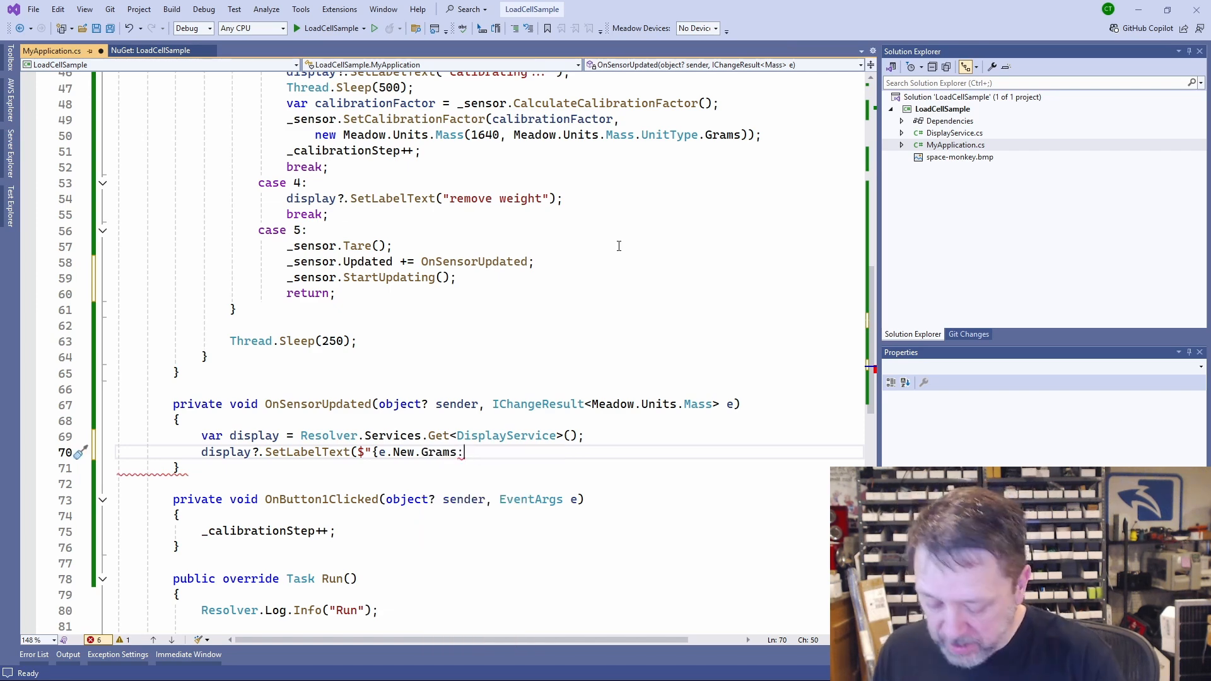
{"action": "type", "text": "N0} g\""}
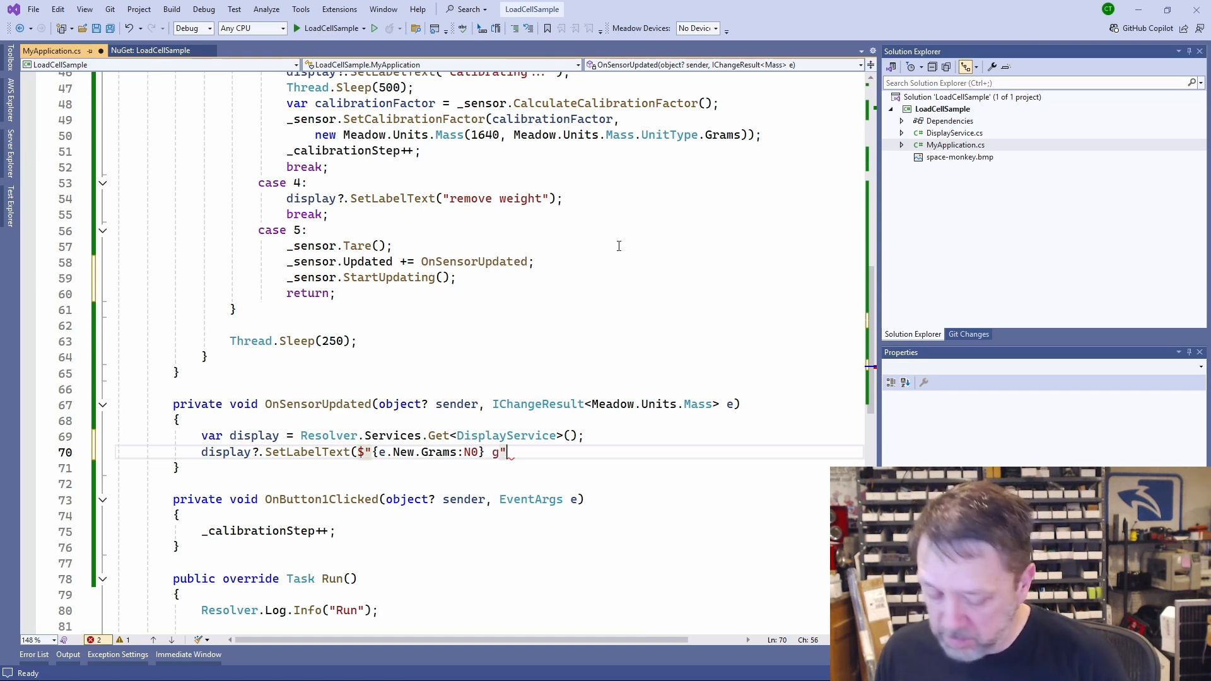
{"action": "scroll", "scroll_direction": "down", "scroll_amount": 3}
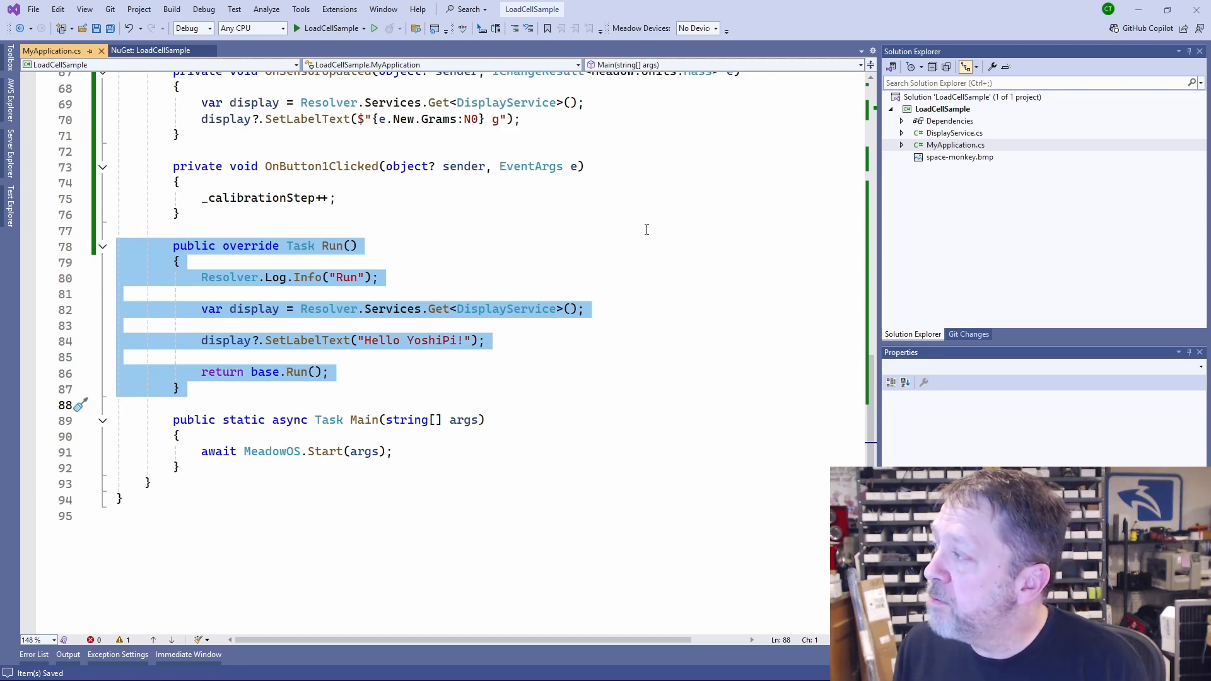
Step: Delete the Run override and scroll through Initialize and the calibration cases
{"action": "key", "text": "Delete"}
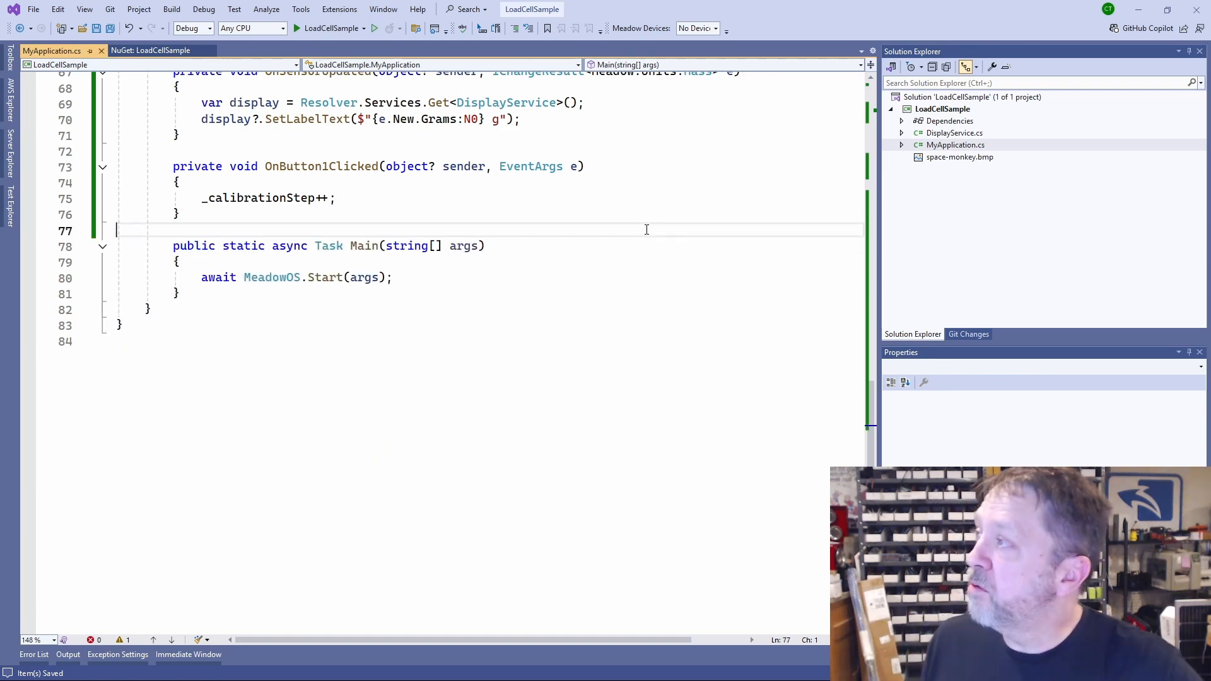
{"action": "scroll", "scroll_direction": "up", "scroll_amount": 3}
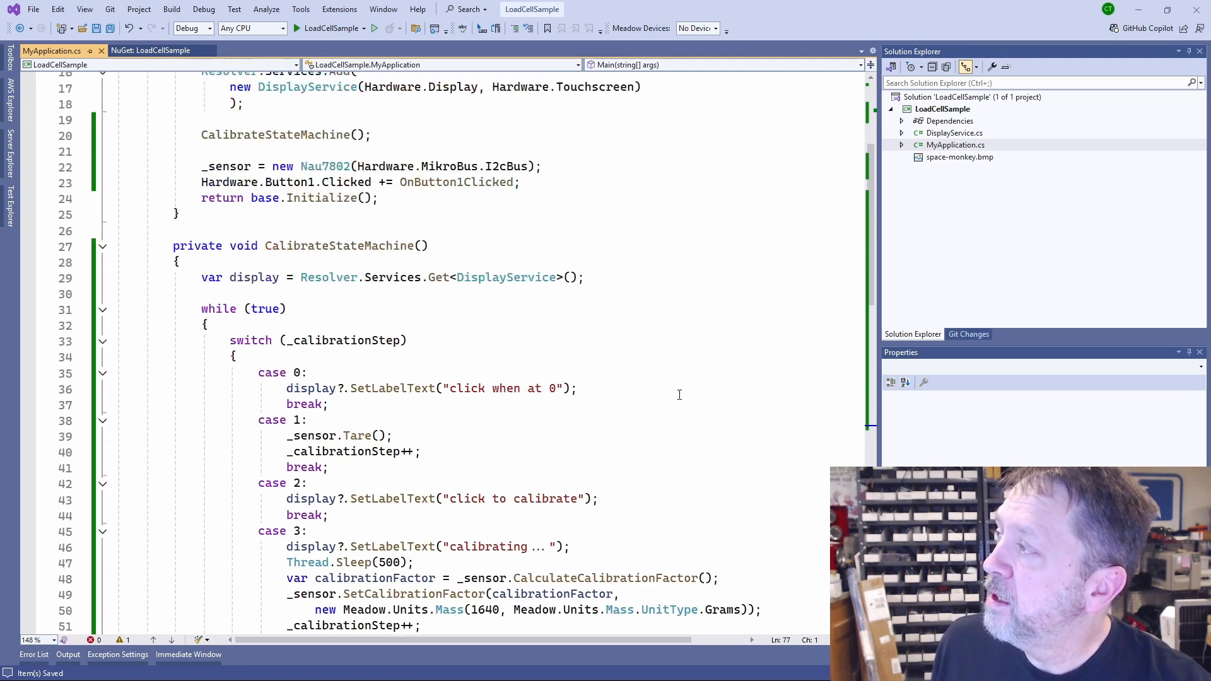
{"action": "scroll", "scroll_direction": "up", "scroll_amount": 3}
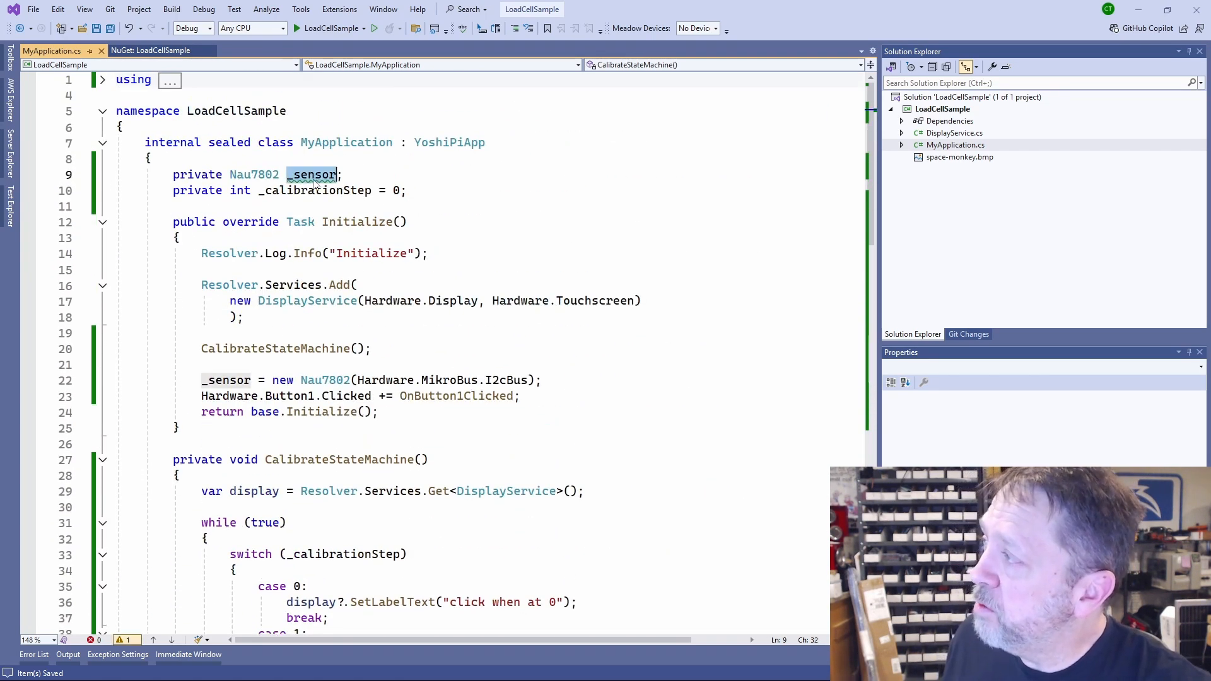
{"action": "scroll", "scroll_direction": "down", "scroll_amount": 3}
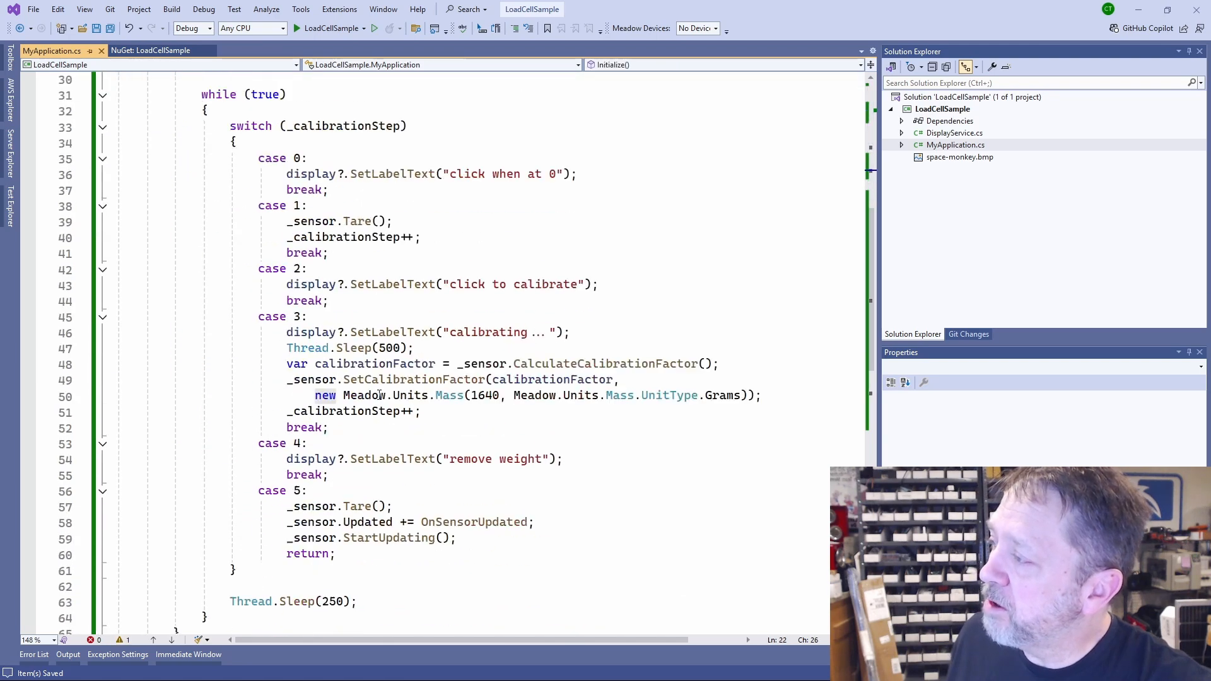
{"action": "scroll", "scroll_direction": "down", "scroll_amount": 3}
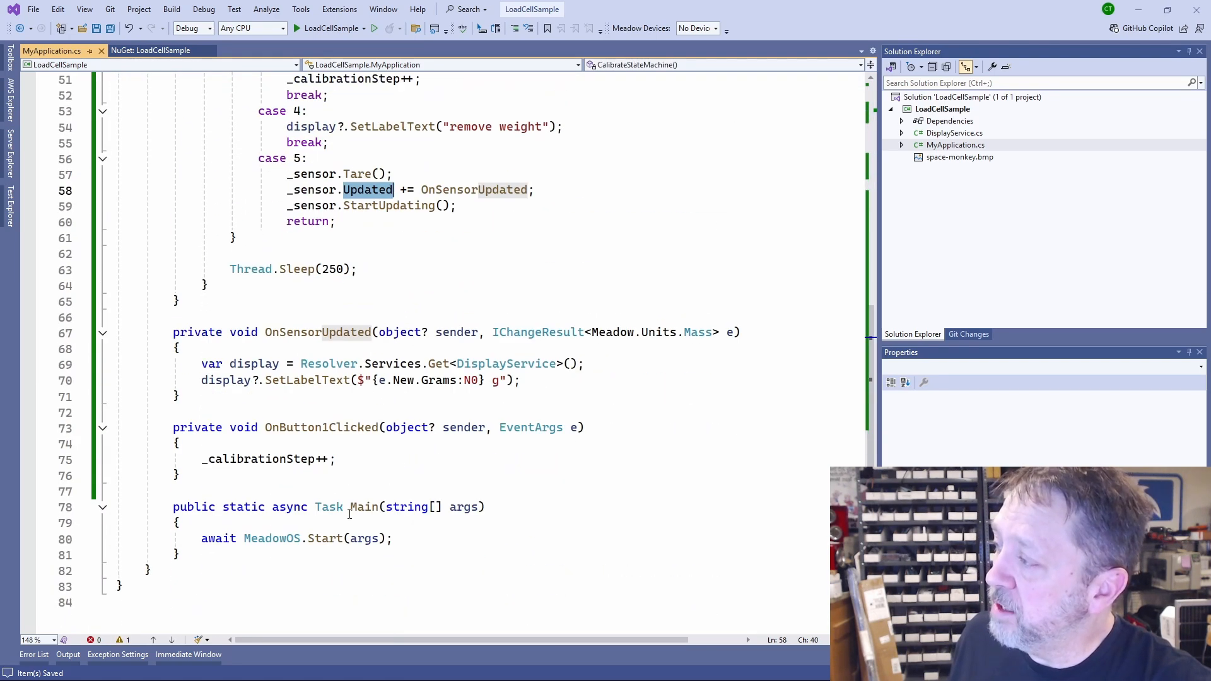
{"action": "mouse_move", "coordinate": [309, 380]}
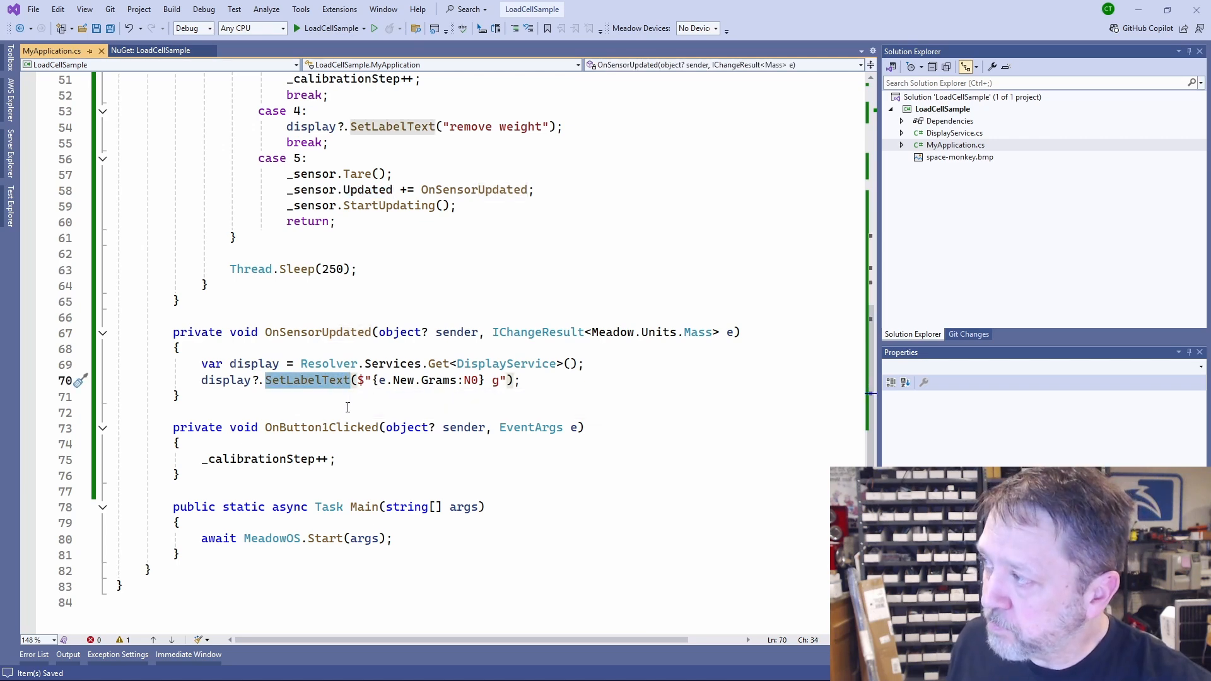
{"action": "scroll", "scroll_direction": "up", "scroll_amount": 3}
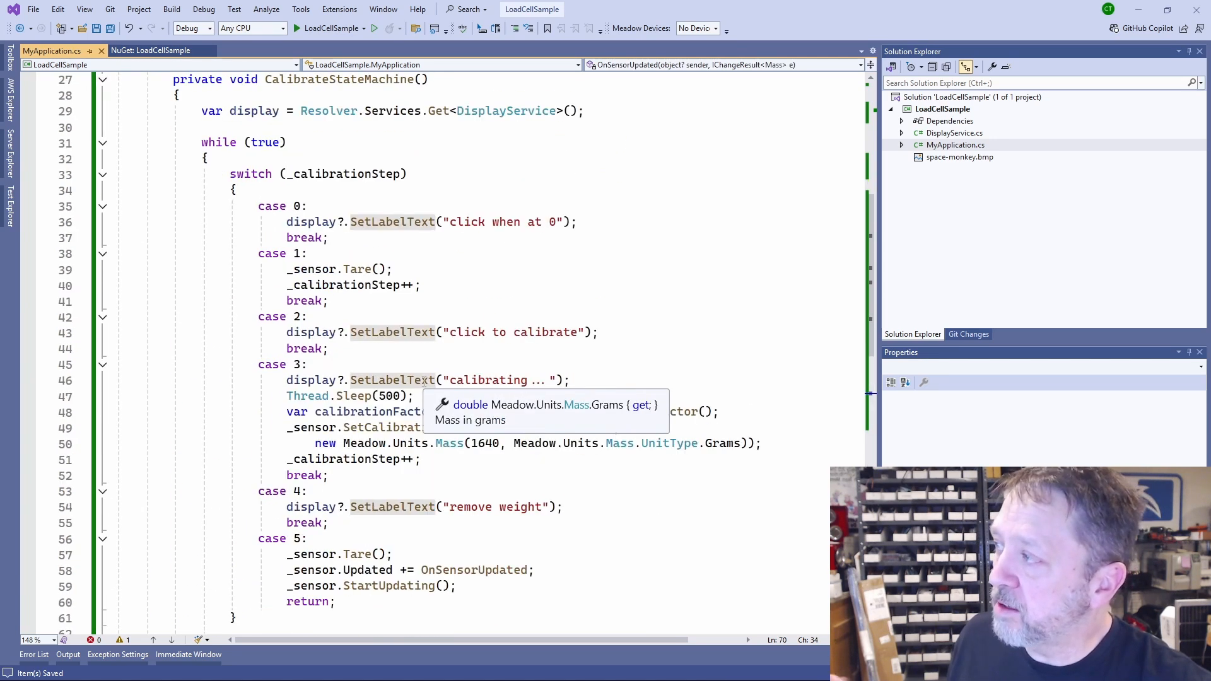
{"action": "scroll", "scroll_direction": "down", "scroll_amount": 3}
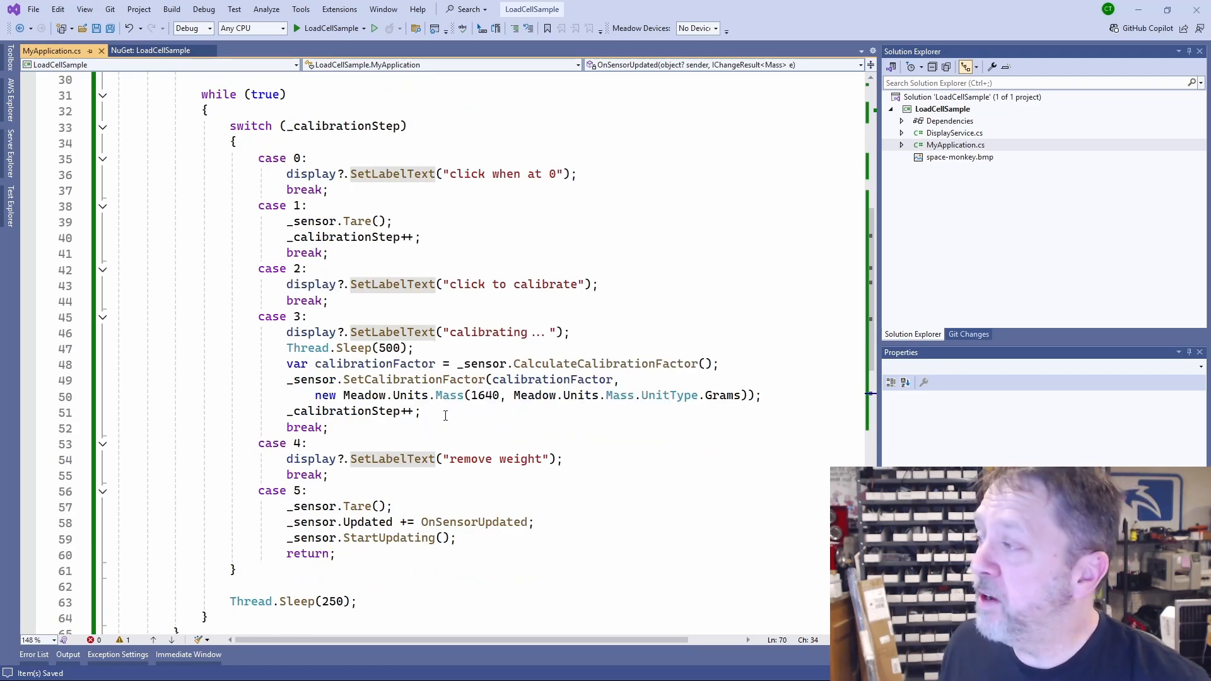
{"action": "mouse_move", "coordinate": [568, 538]}
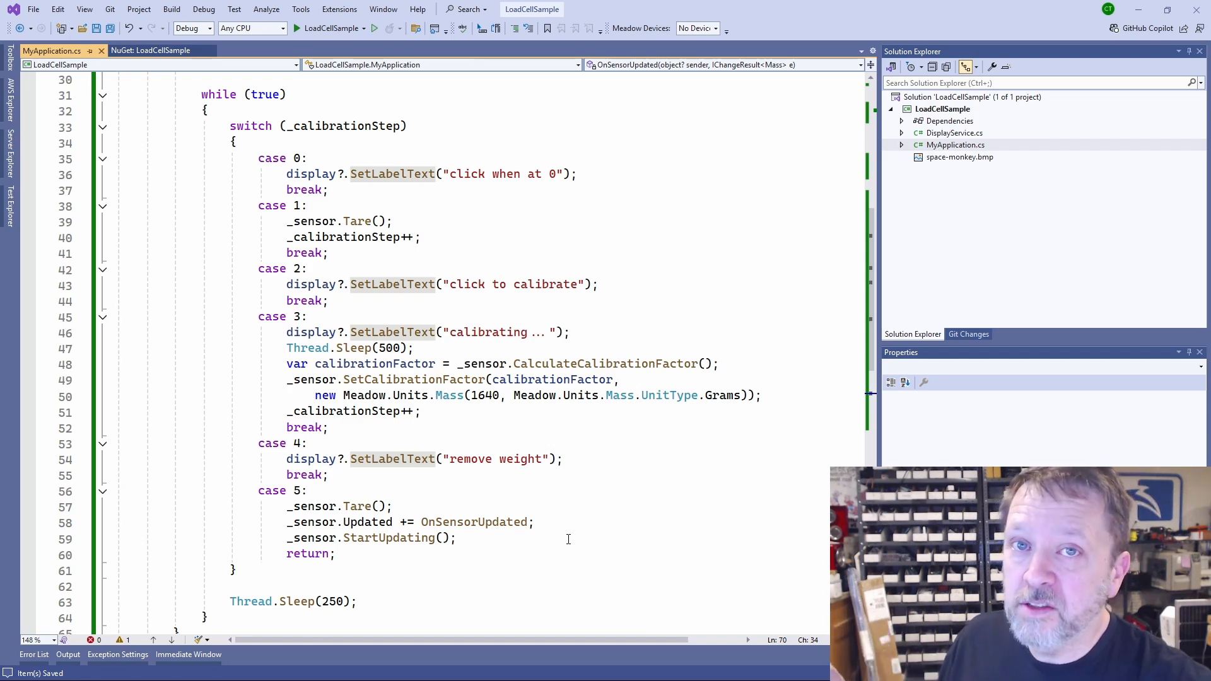
{"action": "mouse_move", "coordinate": [627, 447]}
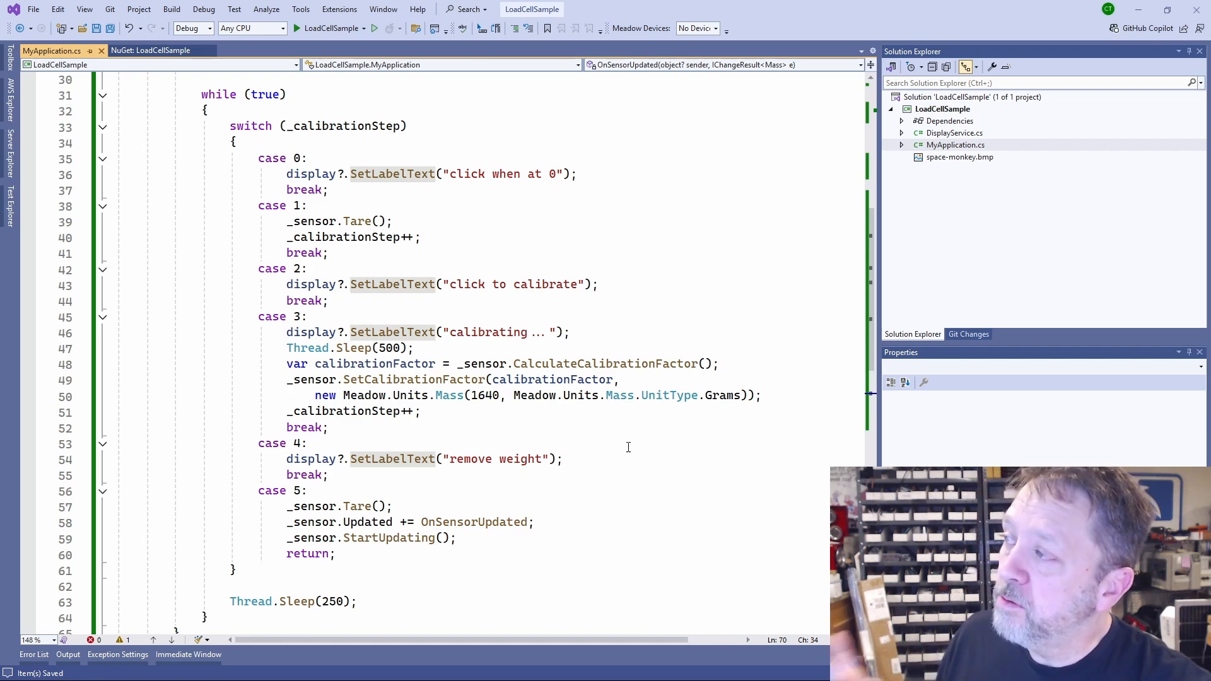
Step: Review the calibrationFactor computation and the SetCalibrationFactor call in case 3
{"action": "scroll", "scroll_direction": "up", "scroll_amount": 3}
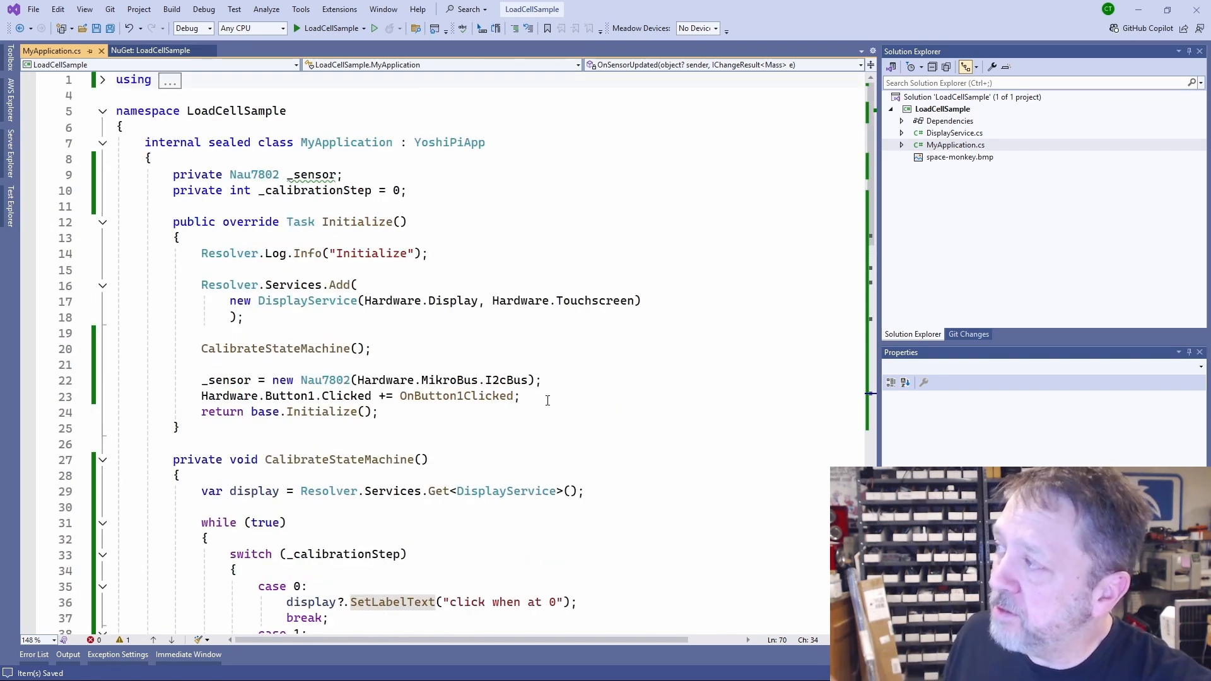
{"action": "scroll", "scroll_direction": "down", "scroll_amount": 3}
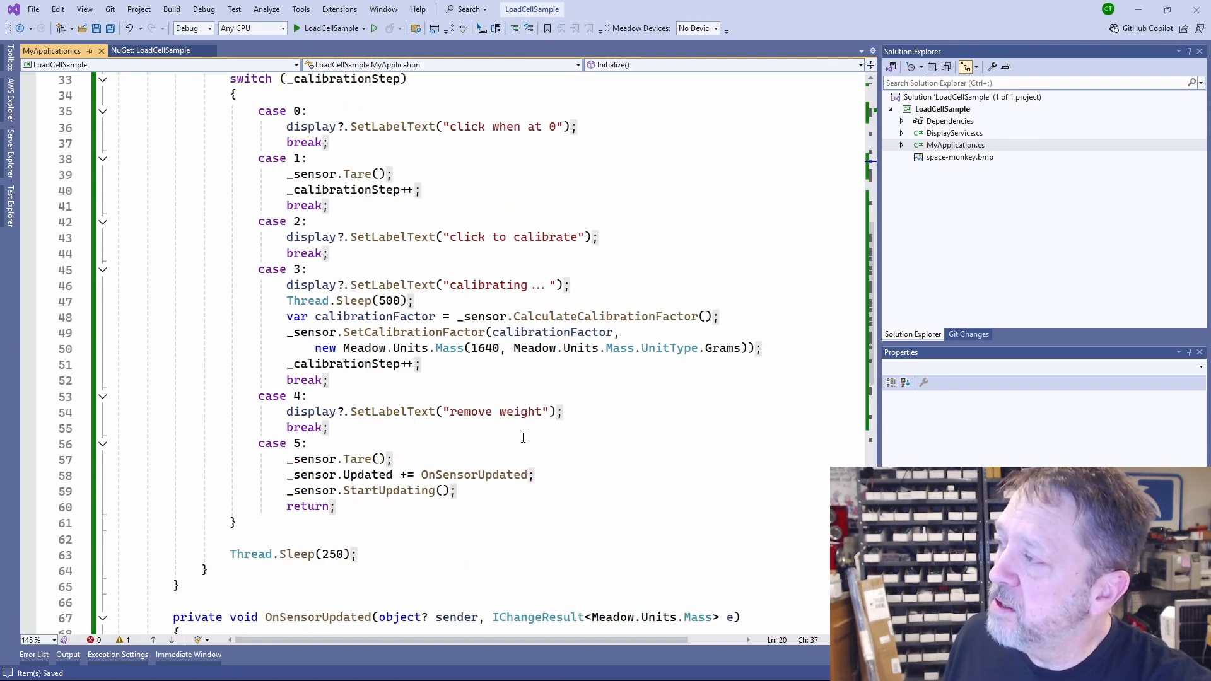
{"action": "double_click", "coordinate": [375, 317]}
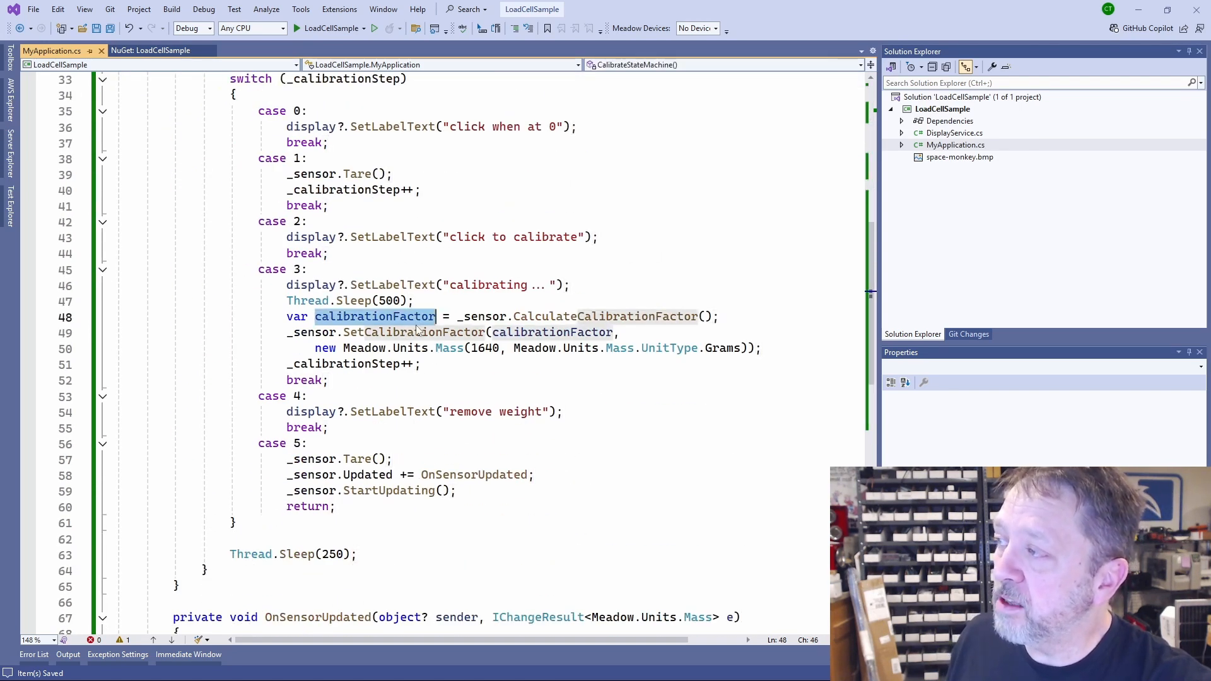
{"action": "left_click", "coordinate": [416, 332]}
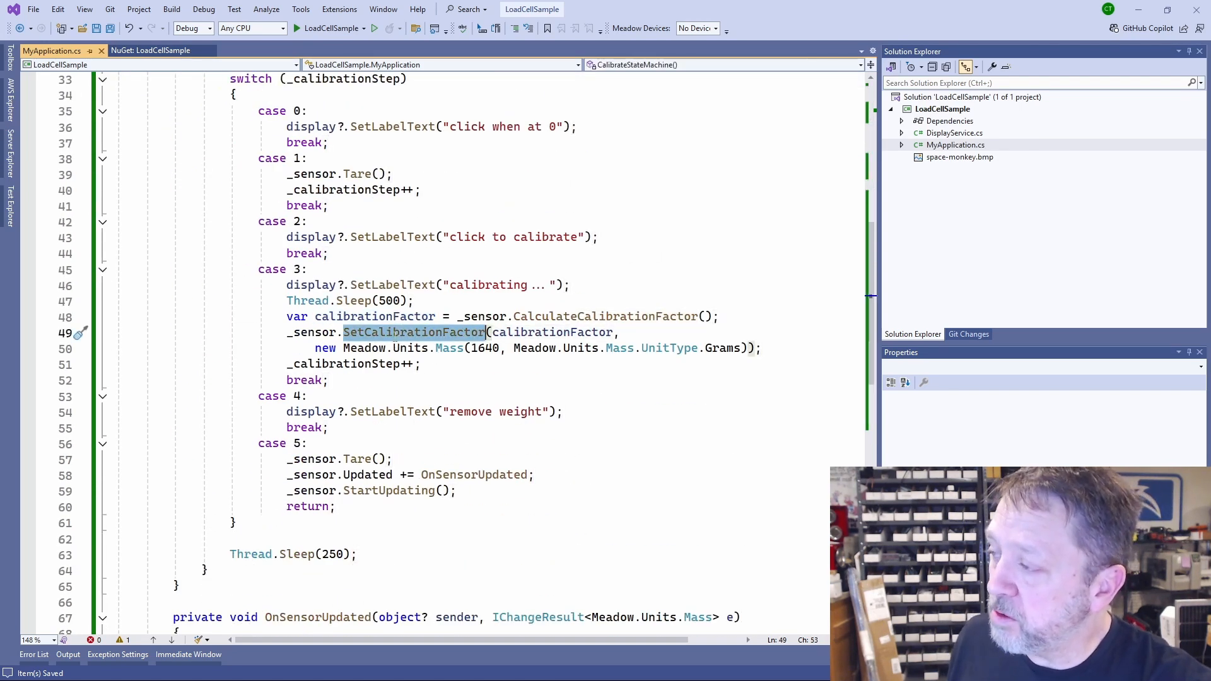
{"action": "scroll", "scroll_direction": "down", "scroll_amount": 3}
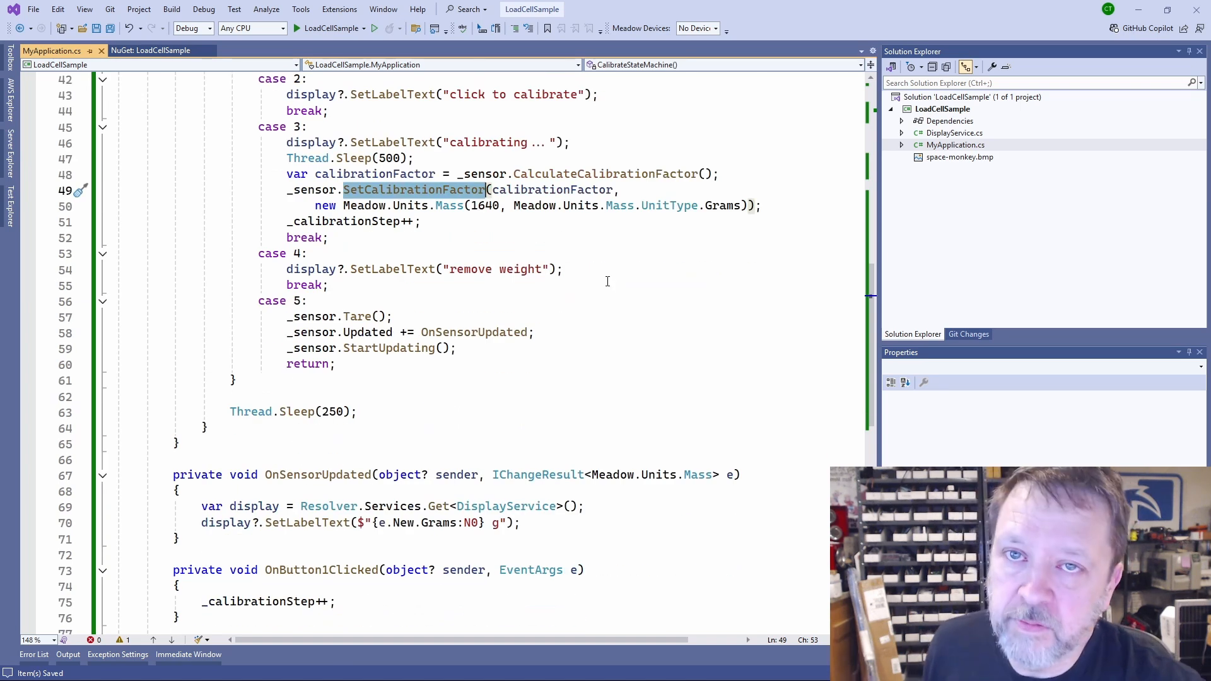
{"action": "mouse_move", "coordinate": [926, 405]}
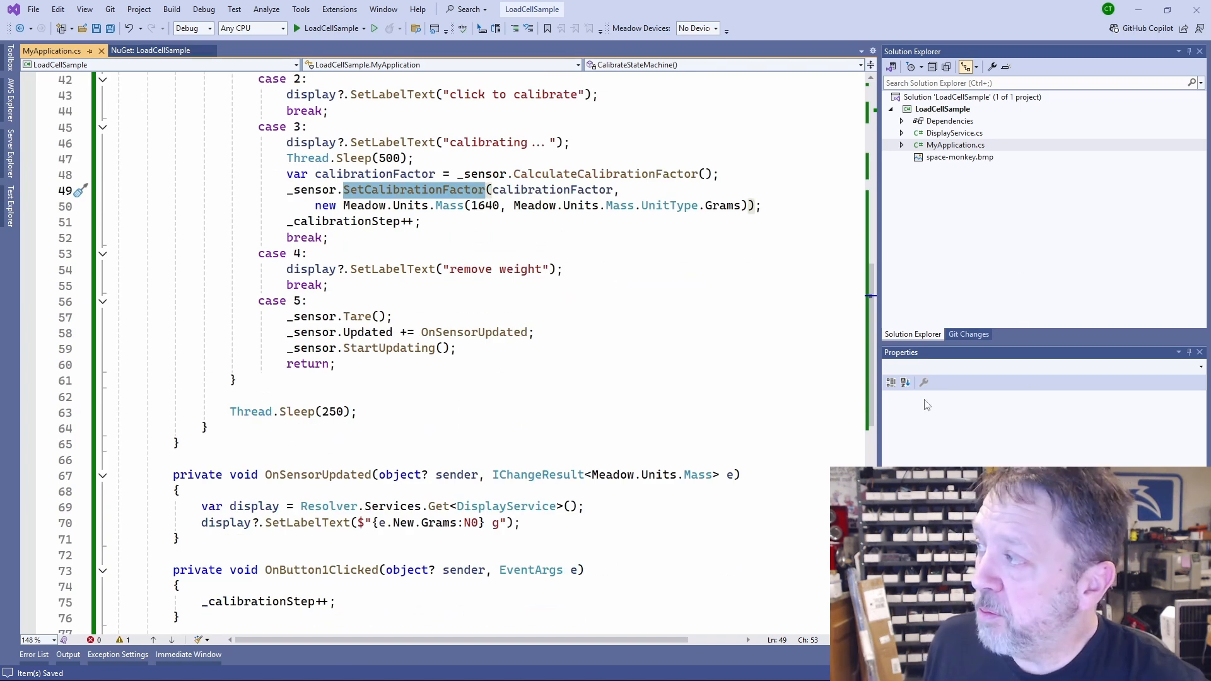